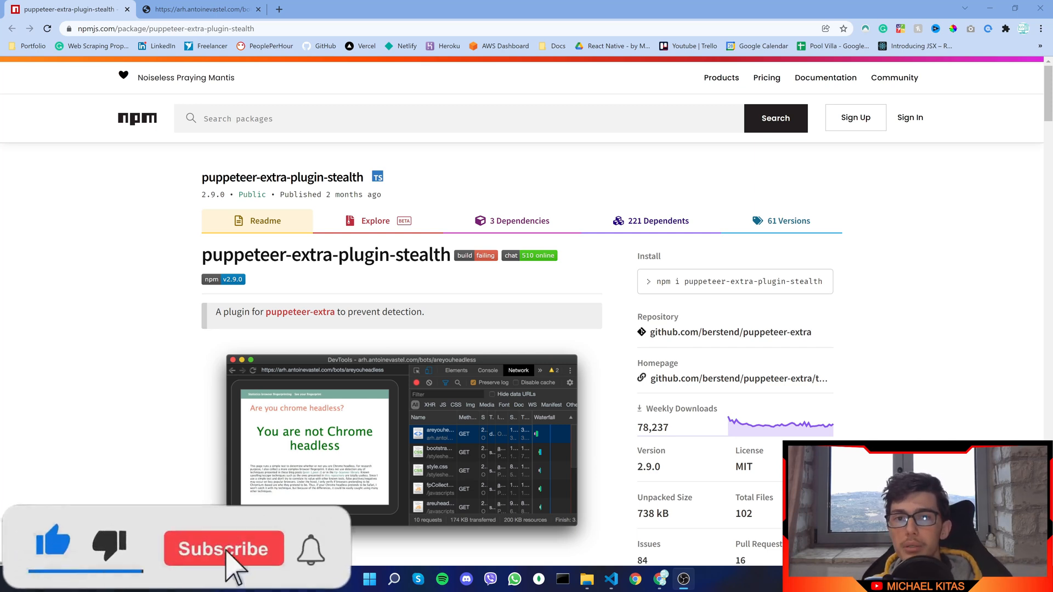
- Scroll through the stealth plugin page and select the module name in its usage example
{"action": "left_click", "coordinate": [223, 549]}
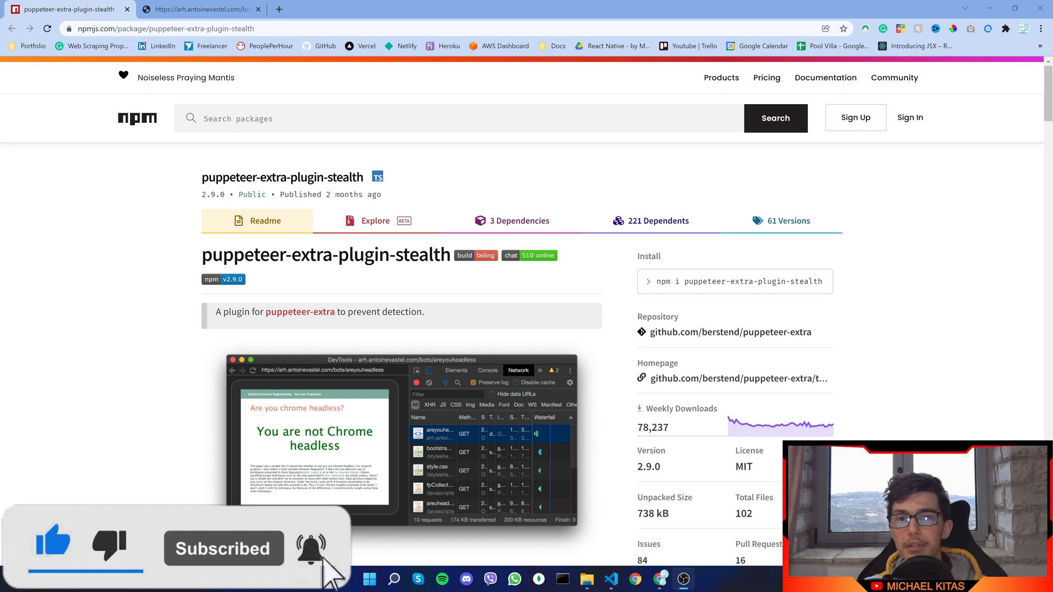
{"action": "left_click", "coordinate": [258, 9]}
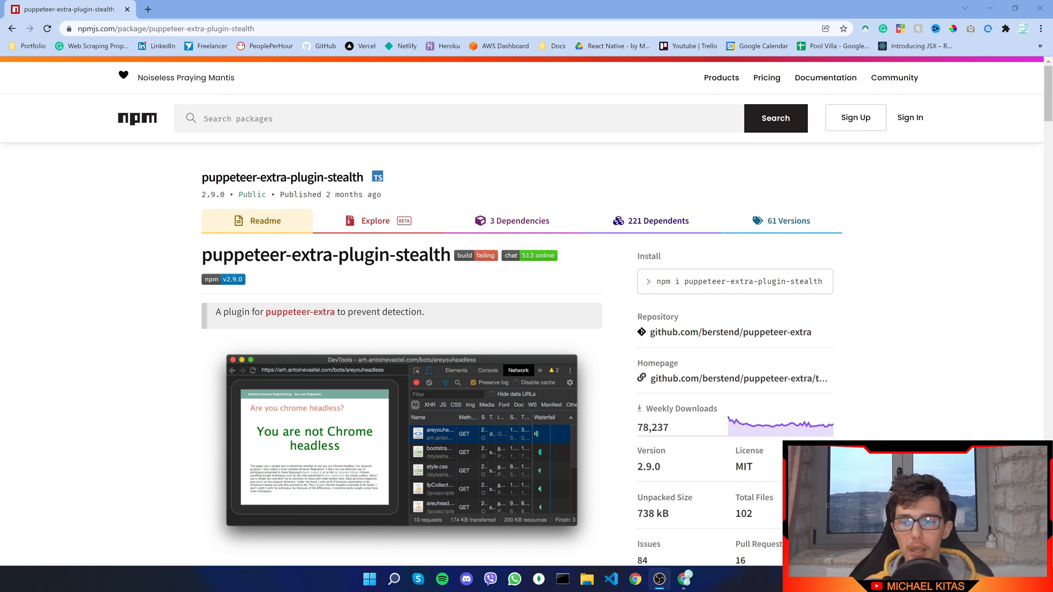
{"action": "scroll", "scroll_direction": "down", "scroll_amount": 3}
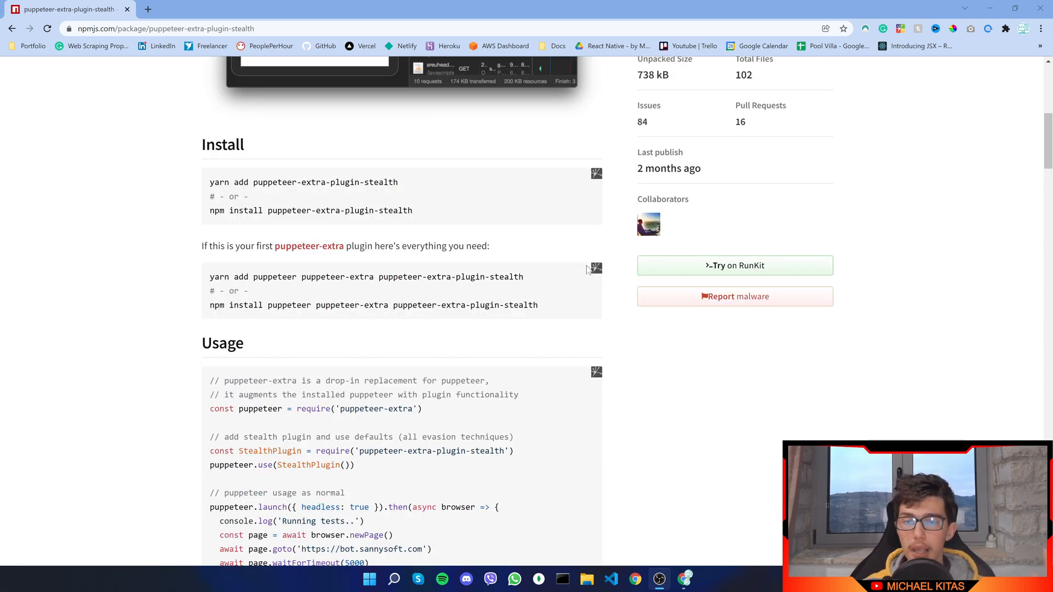
{"action": "mouse_move", "coordinate": [116, 113]}
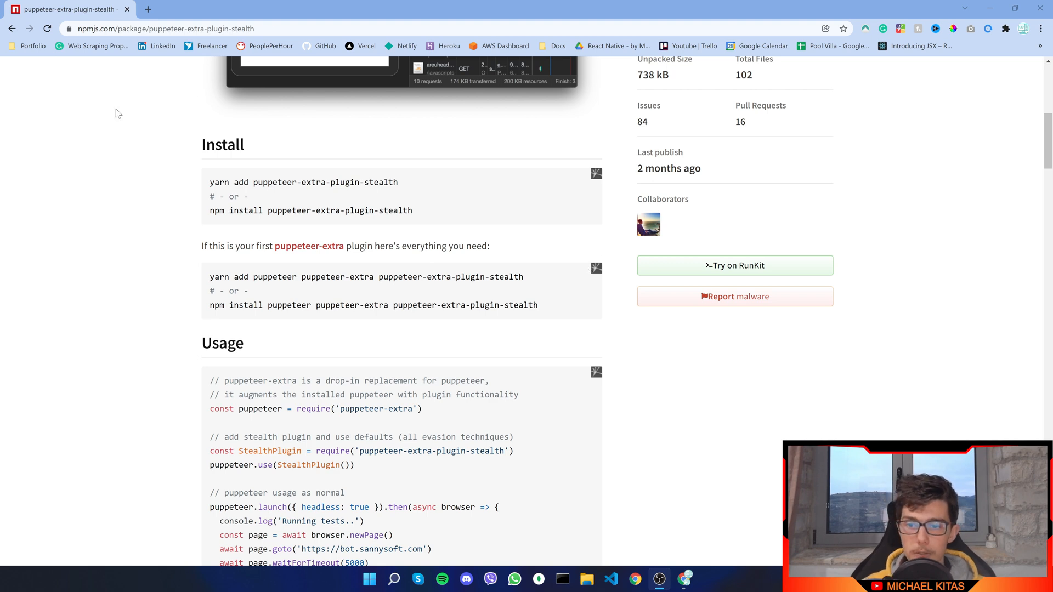
{"action": "scroll", "scroll_direction": "down", "scroll_amount": 3}
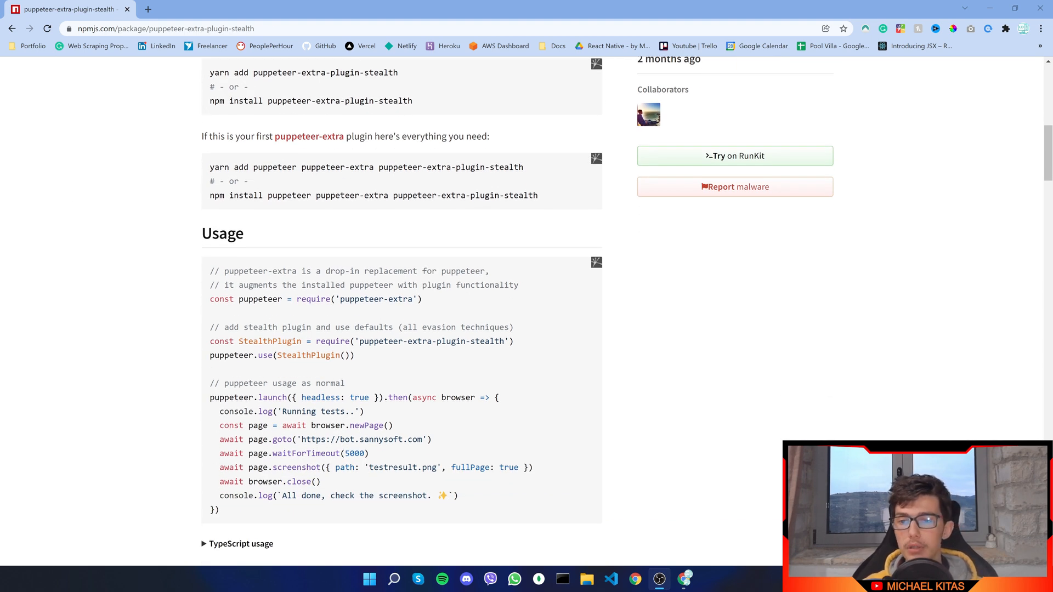
{"action": "double_click", "coordinate": [389, 299]}
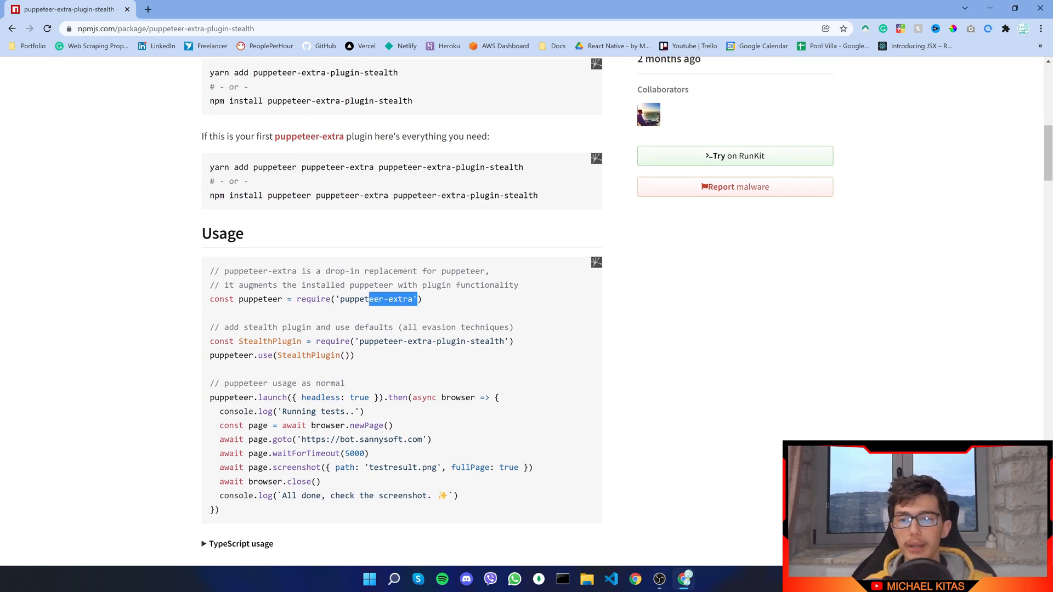
{"action": "double_click", "coordinate": [353, 299]}
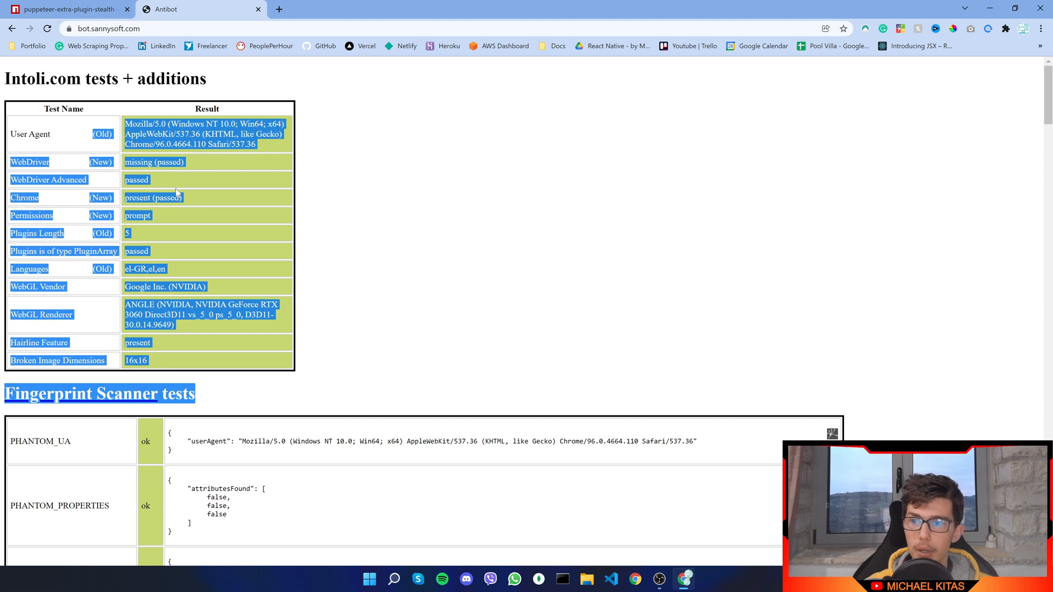
{"action": "mouse_move", "coordinate": [178, 195]}
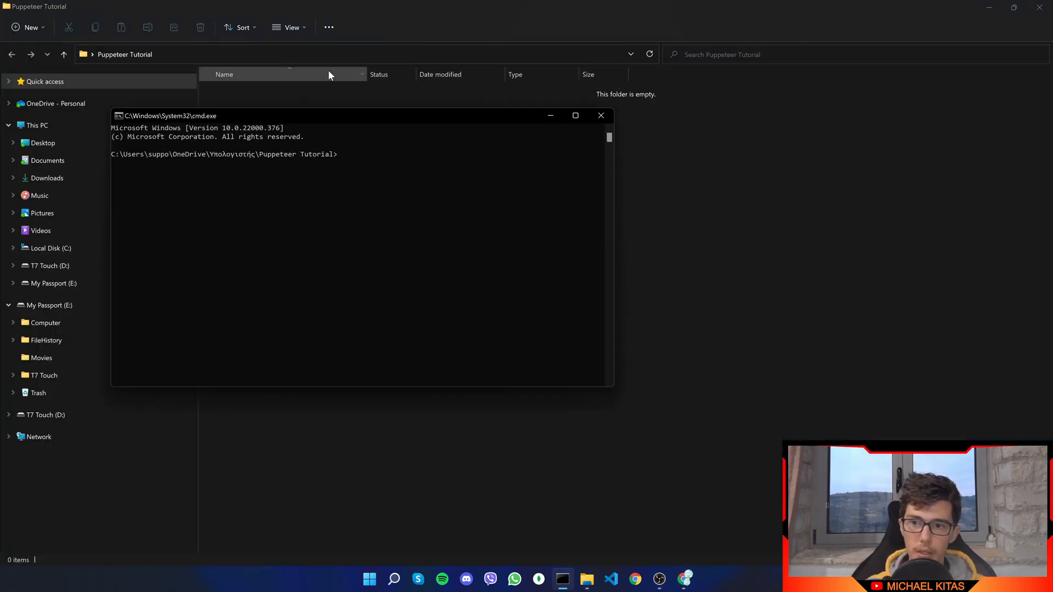
- Run npm init -y and npm i puppeteer --save in the project folder
{"action": "type", "text": "npm i pu"}
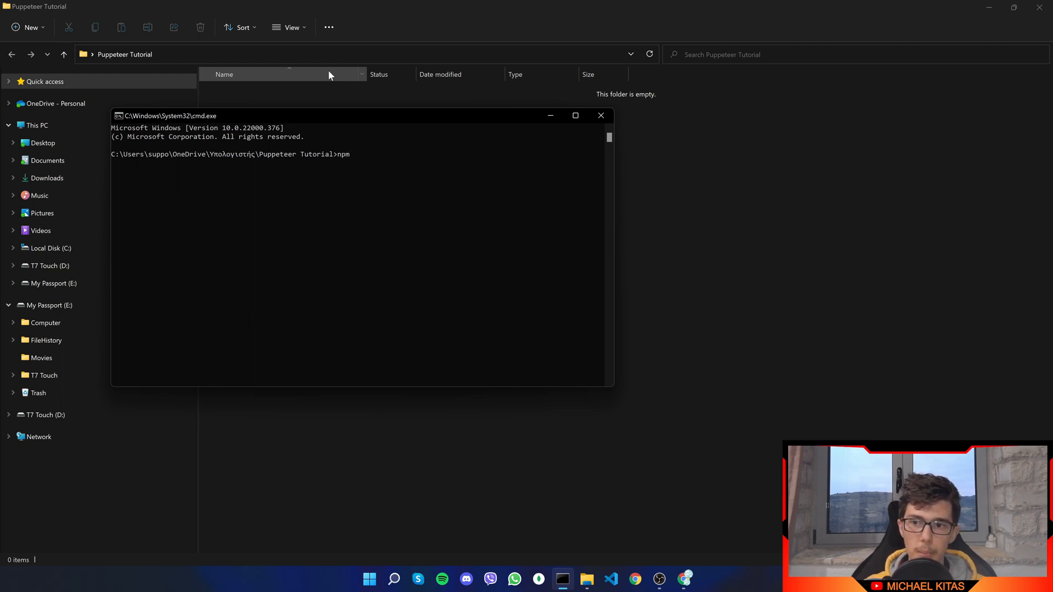
{"action": "type", "text": "init -y"}
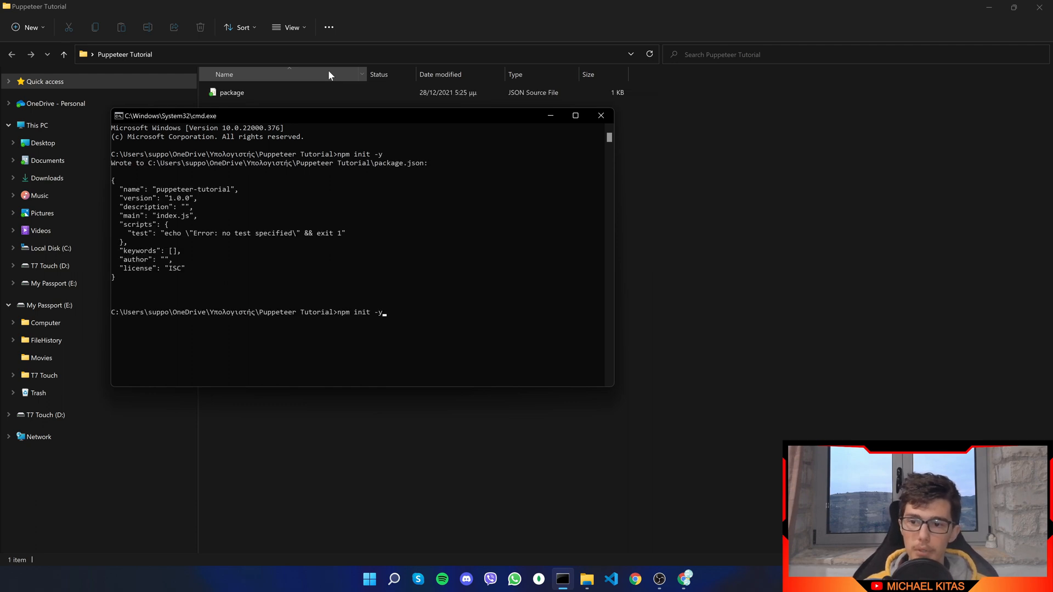
{"action": "key", "text": "Backspace"}
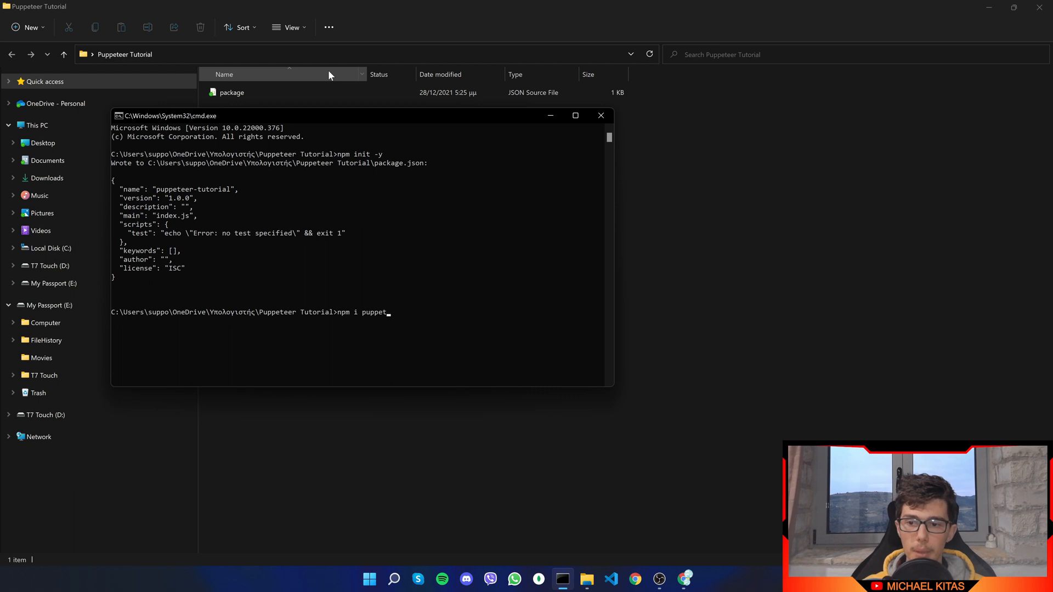
{"action": "type", "text": "eer --s"}
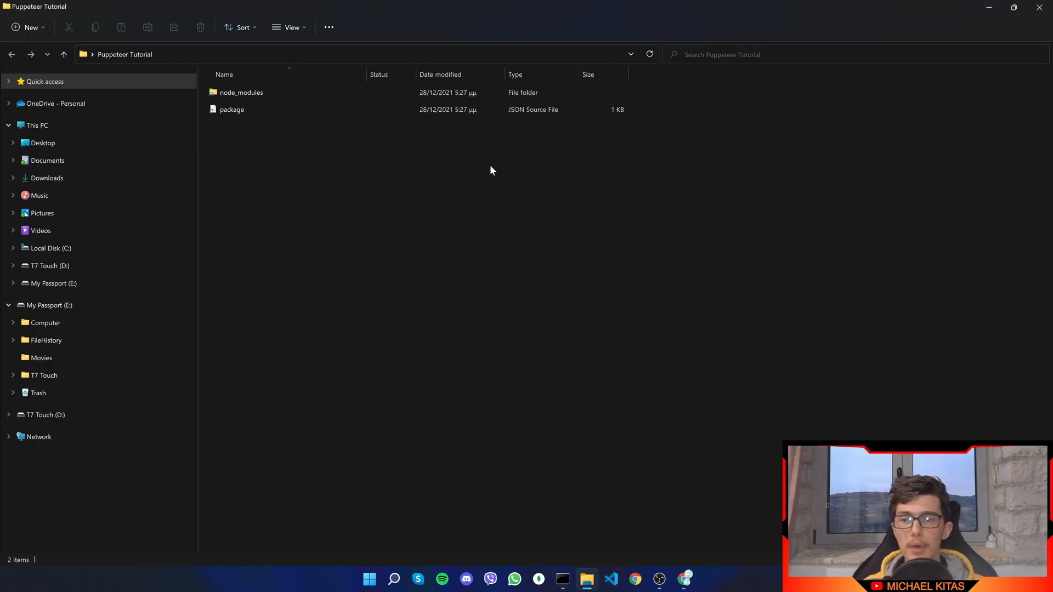
{"action": "type", "text": "cm"}
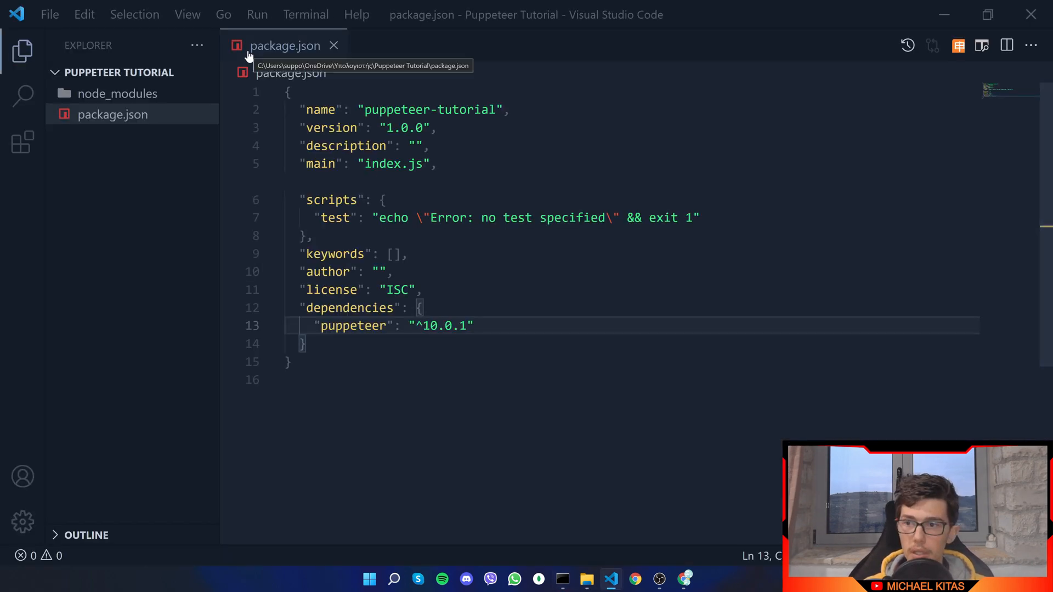
- Close package.json, create index.js, and select 'puppeteer-extra' in the pasted code to replace it
{"action": "left_click", "coordinate": [334, 45]}
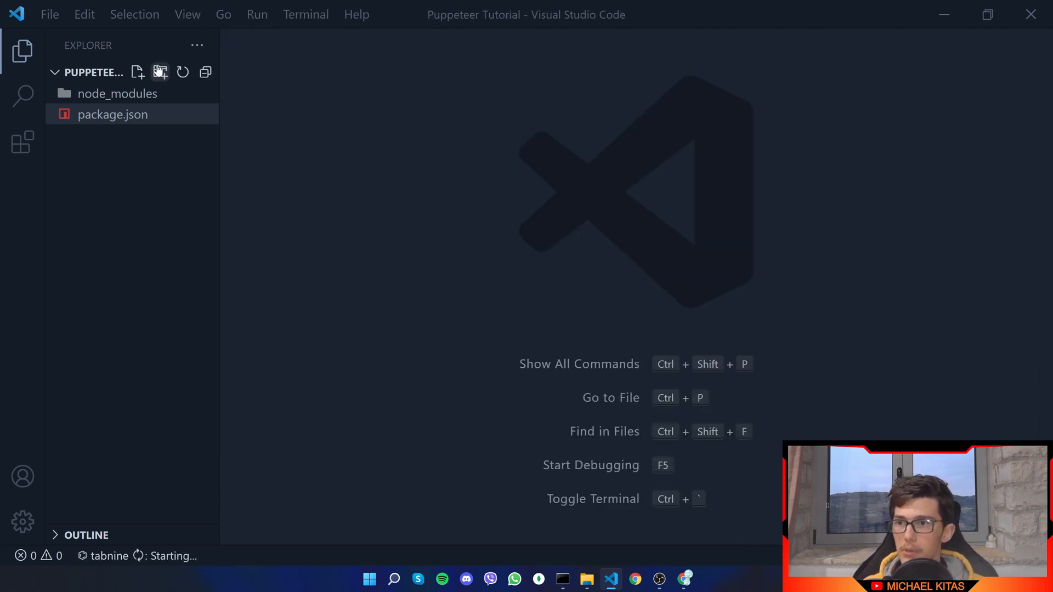
{"action": "left_click", "coordinate": [138, 72]}
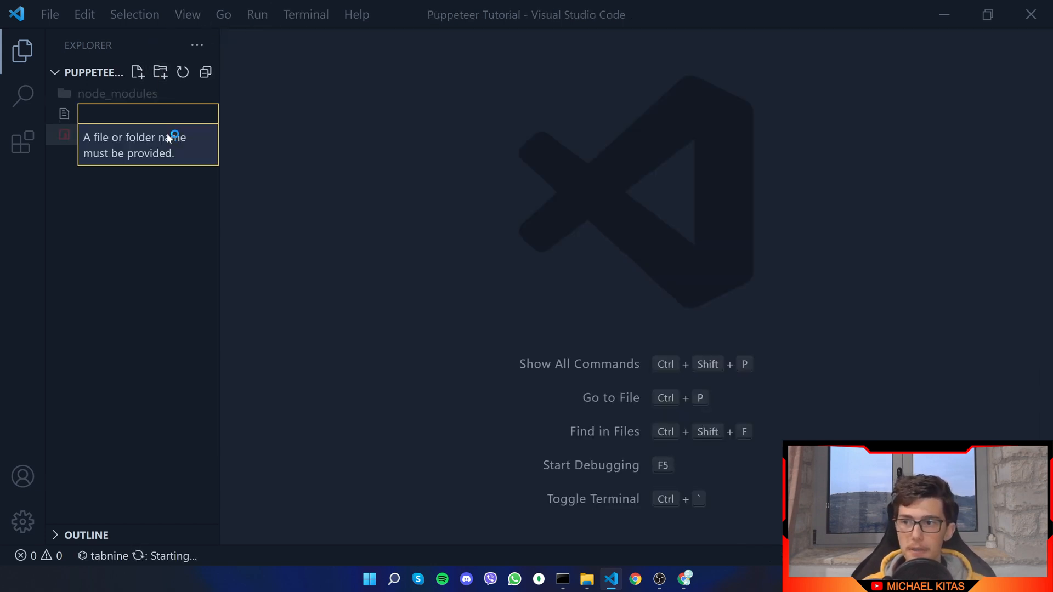
{"action": "type", "text": "index.js"}
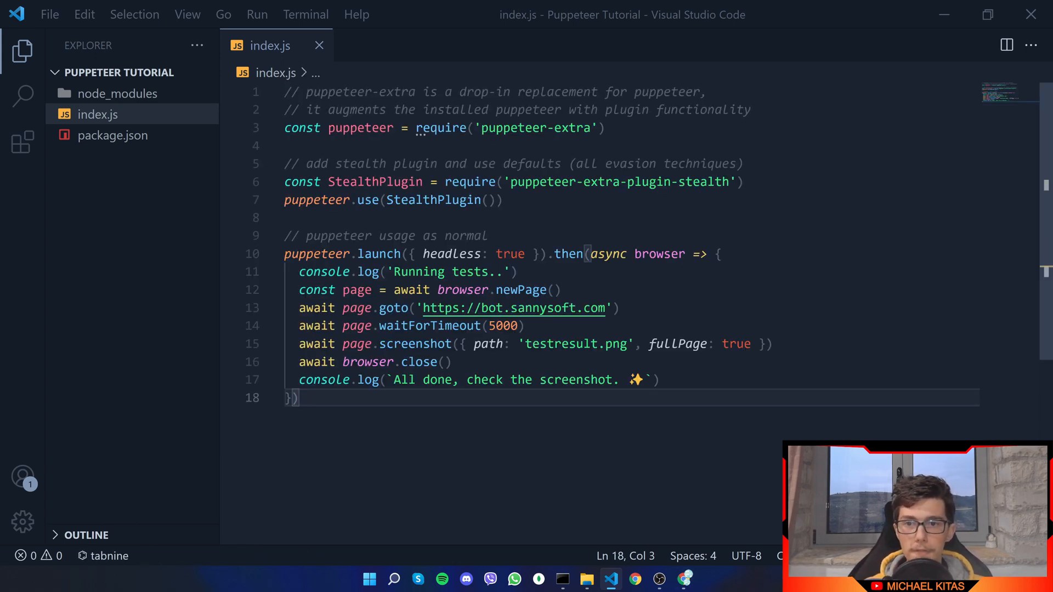
{"action": "double_click", "coordinate": [570, 127]}
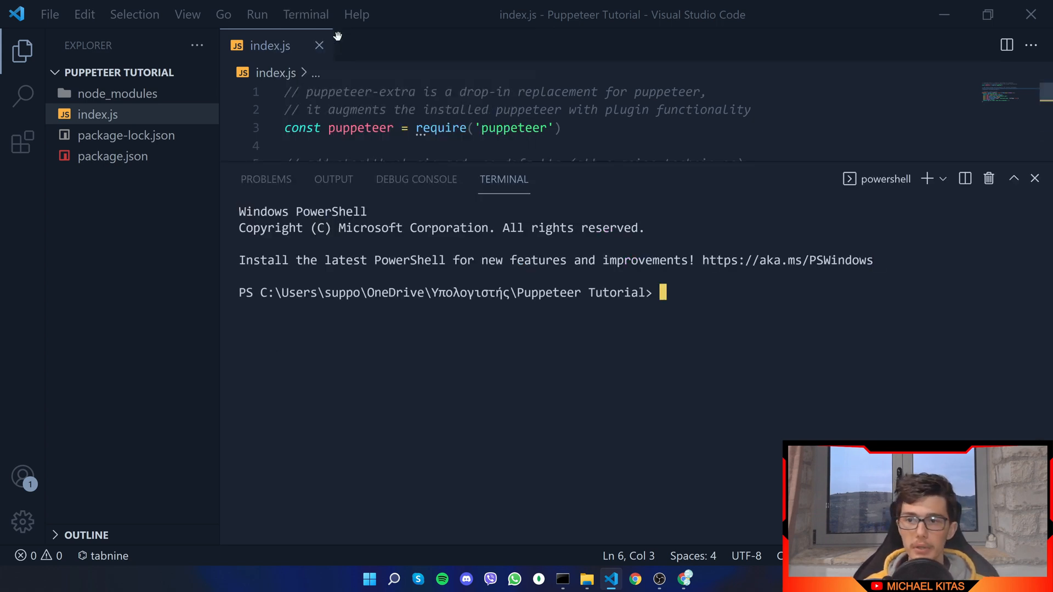
- Run node .\index.js in the terminal to produce testresult.png
{"action": "type", "text": "node .\\index.js"}
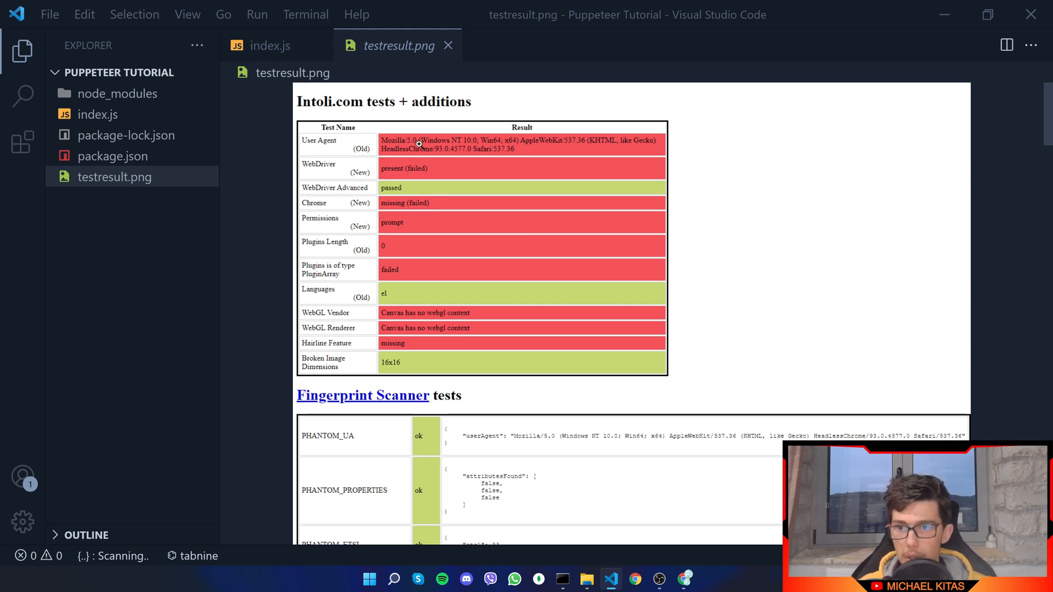
{"action": "mouse_move", "coordinate": [446, 255]}
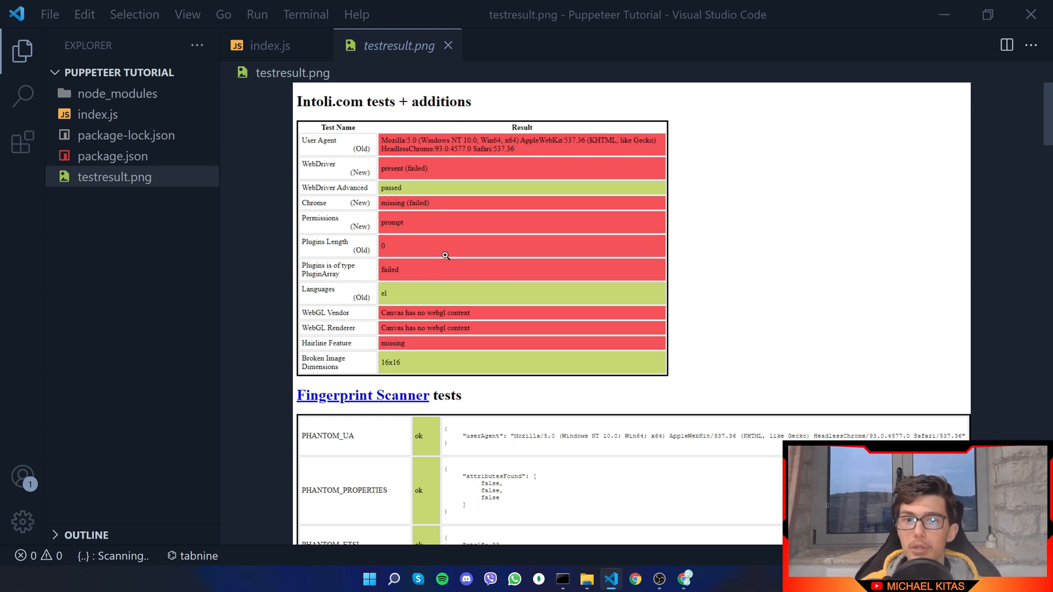
{"action": "mouse_move", "coordinate": [380, 168]}
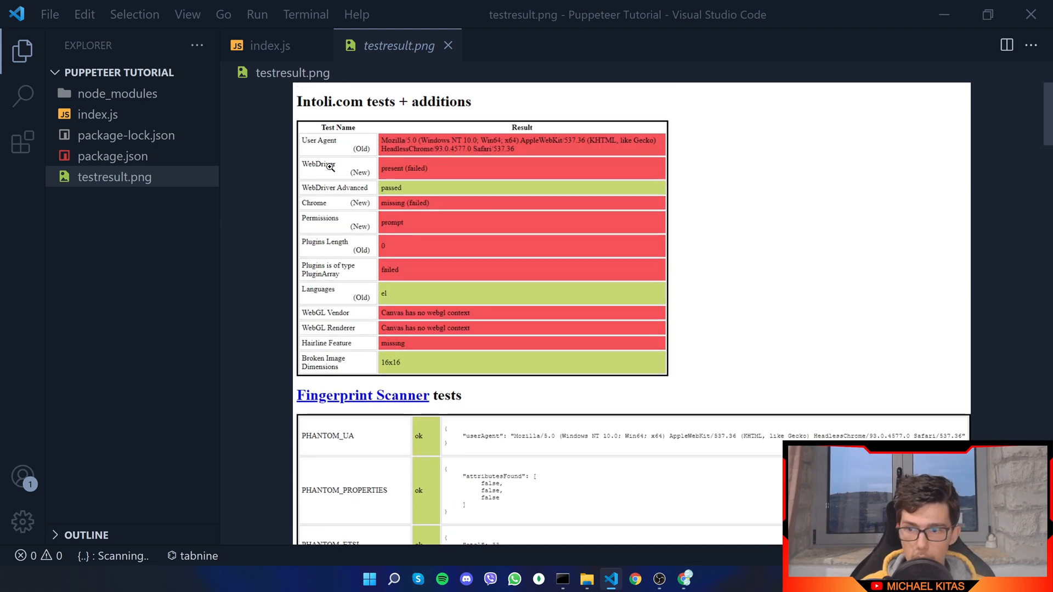
{"action": "mouse_move", "coordinate": [353, 338]}
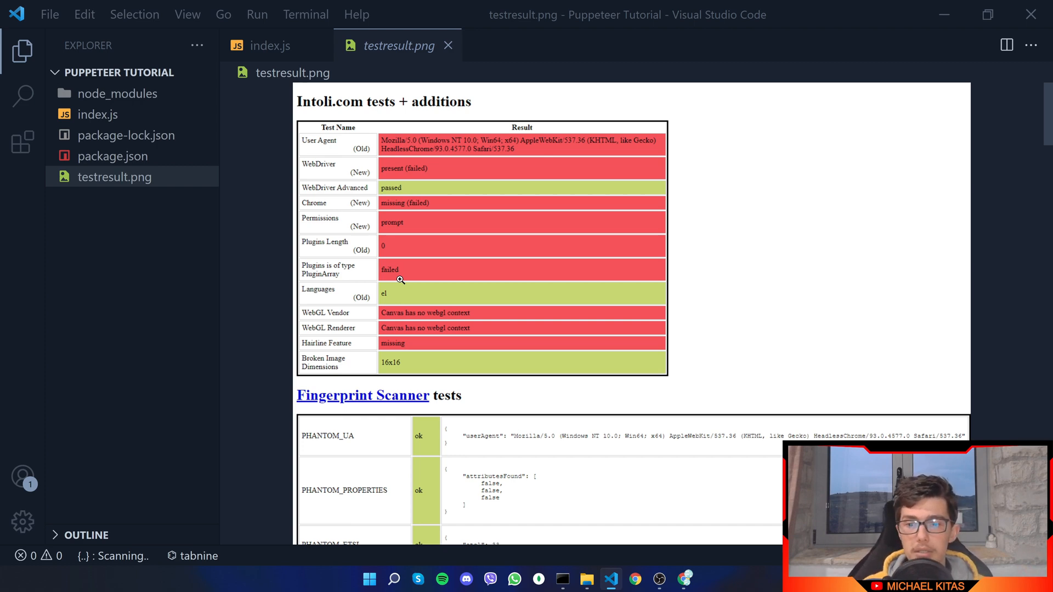
{"action": "mouse_move", "coordinate": [349, 152]}
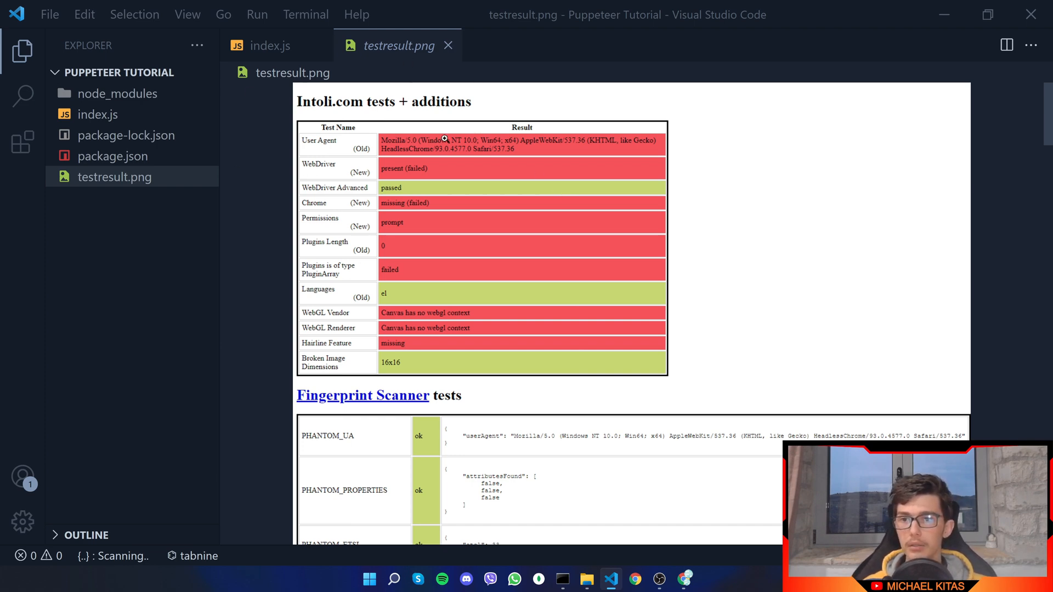
{"action": "mouse_move", "coordinate": [316, 218]}
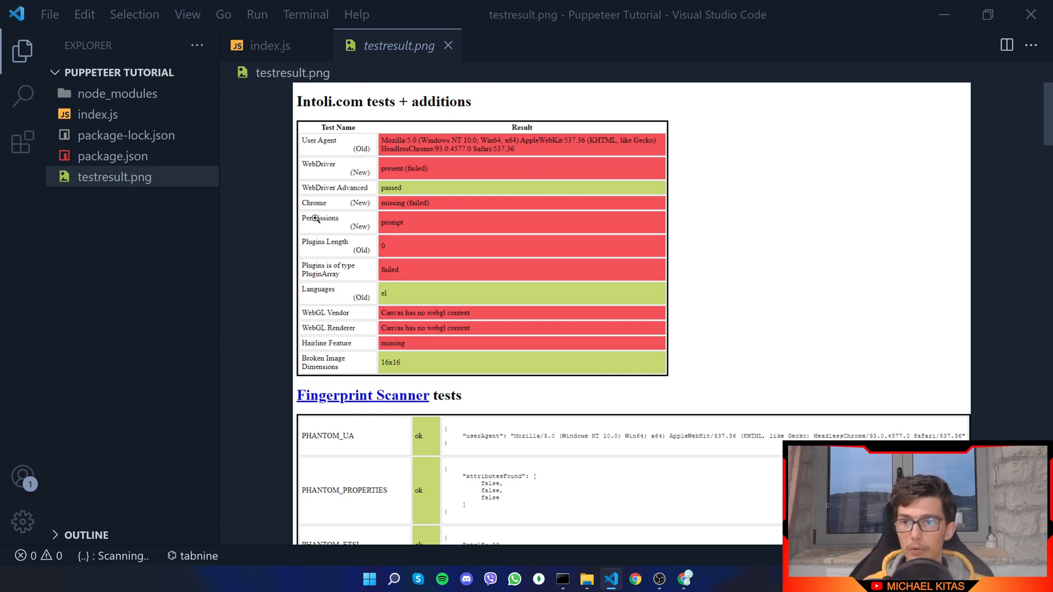
- Make index.js require puppeteer-extra and restore the stealth plugin lines
{"action": "left_click", "coordinate": [269, 45]}
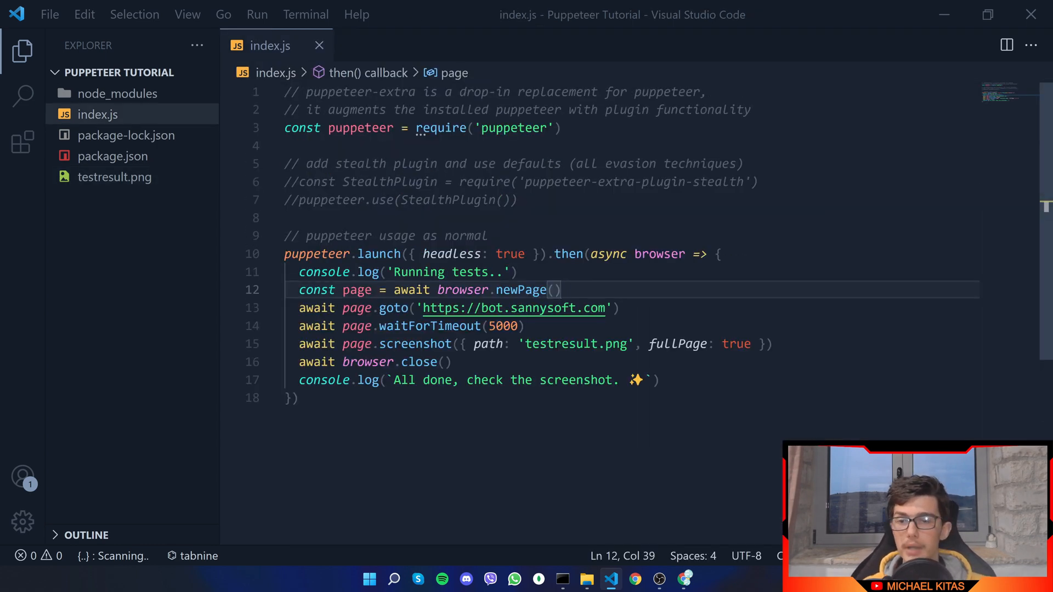
{"action": "left_click", "coordinate": [308, 182]}
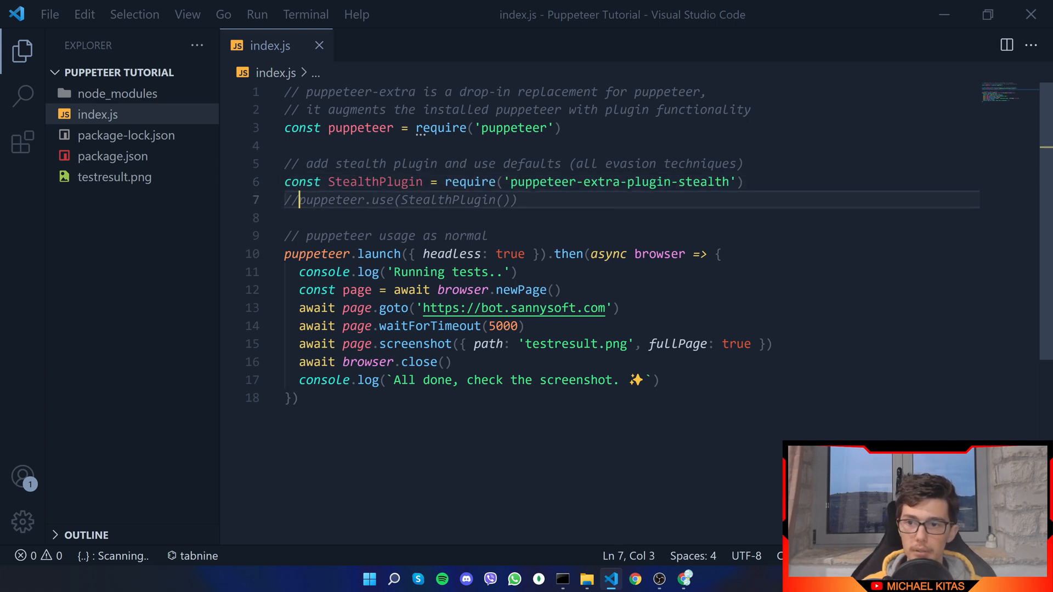
{"action": "type", "text": "-exy"}
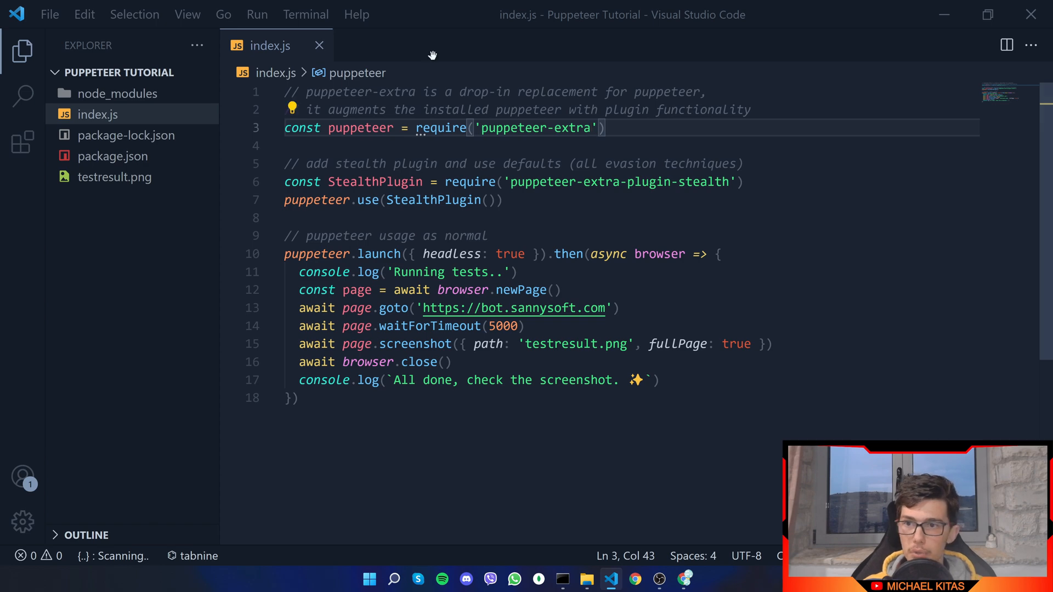
- Install puppeteer-extra and puppeteer-extra-plugin-stealth with npm i --save in a new terminal
{"action": "left_click", "coordinate": [305, 14]}
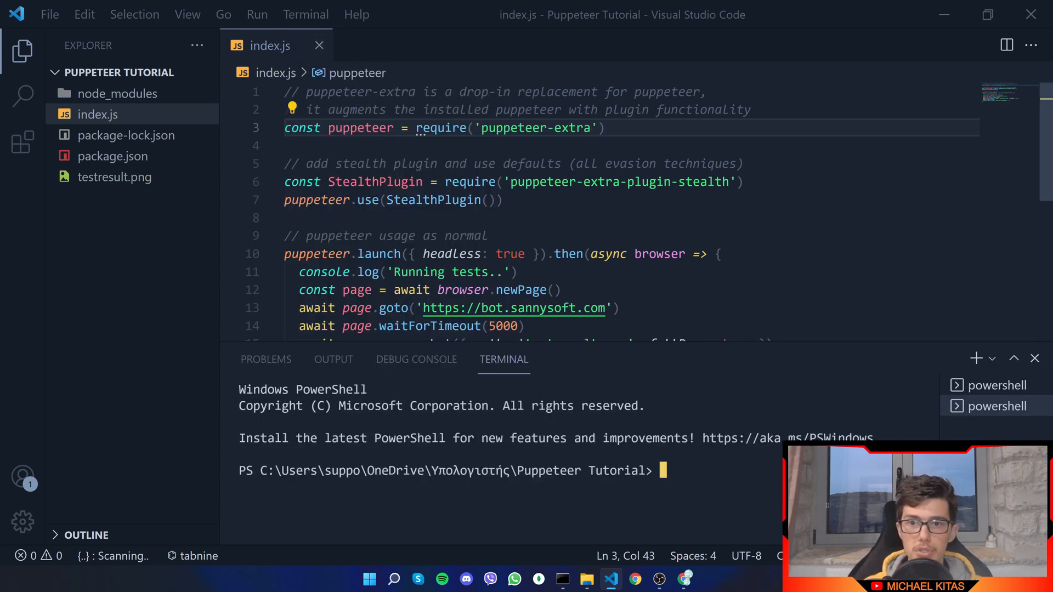
{"action": "double_click", "coordinate": [360, 92]}
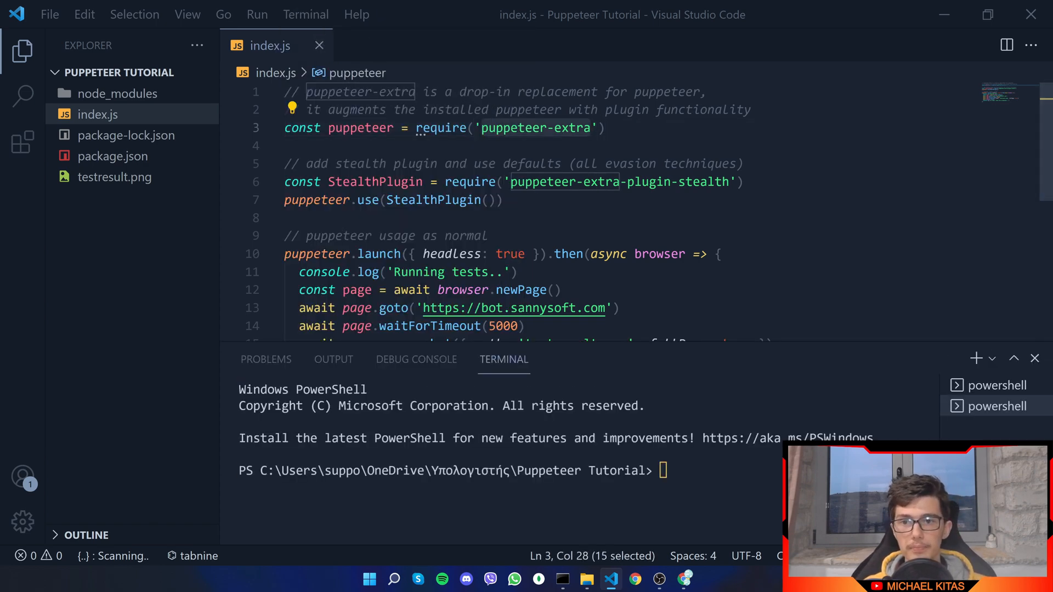
{"action": "type", "text": "npm i puppeteer-e"}
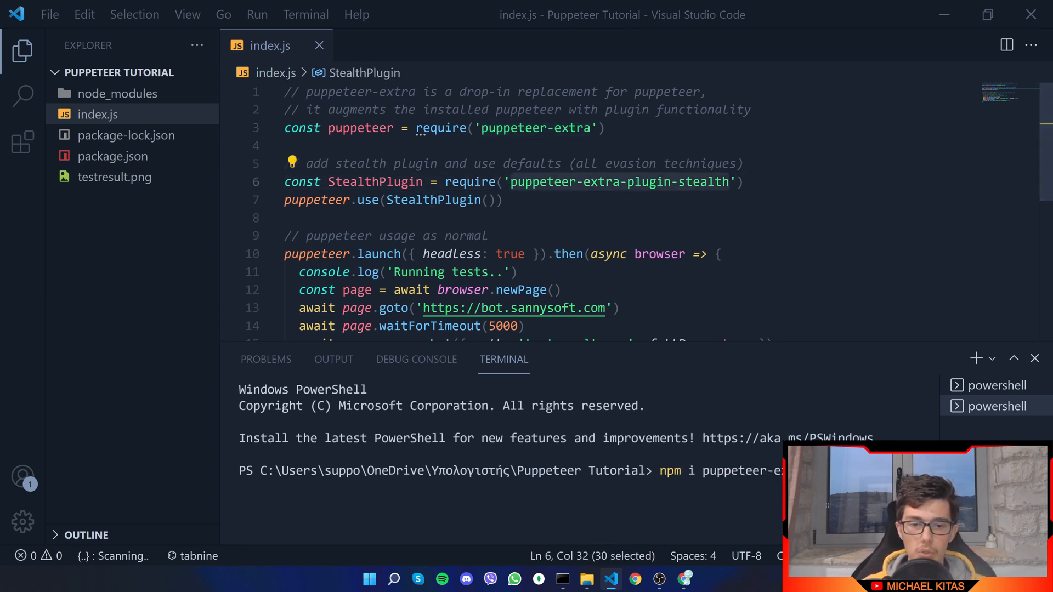
{"action": "type", "text": "a-plugin-stealth --save"}
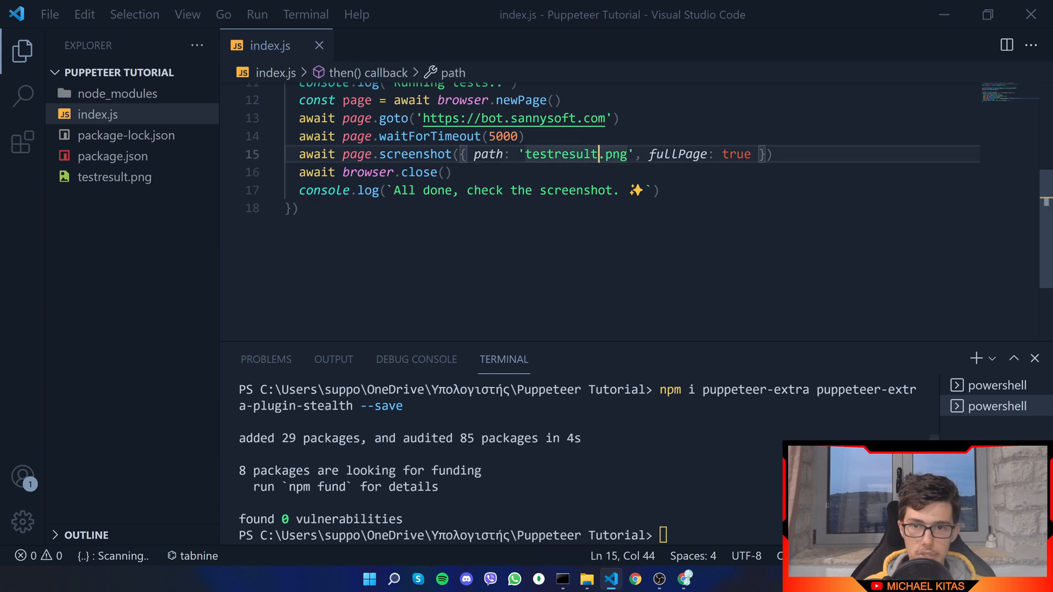
- Change the screenshot name to testresult2.png, then open it enlarged and scroll through the results
{"action": "type", "text": "2"}
{"action": "left_click", "coordinate": [510, 535]}
{"action": "type", "text": "no"}
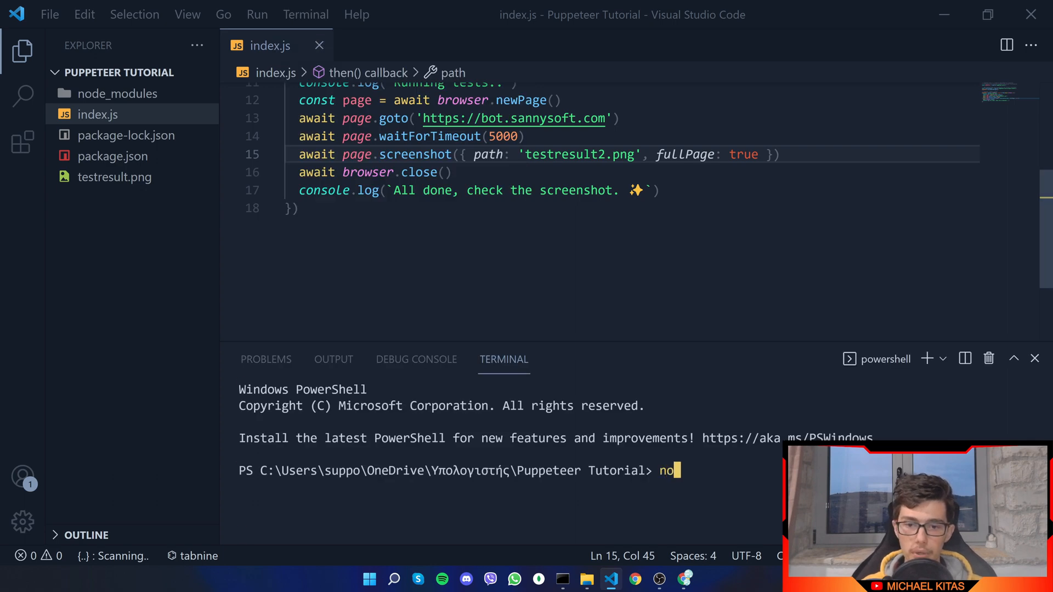
{"action": "left_click", "coordinate": [119, 197]}
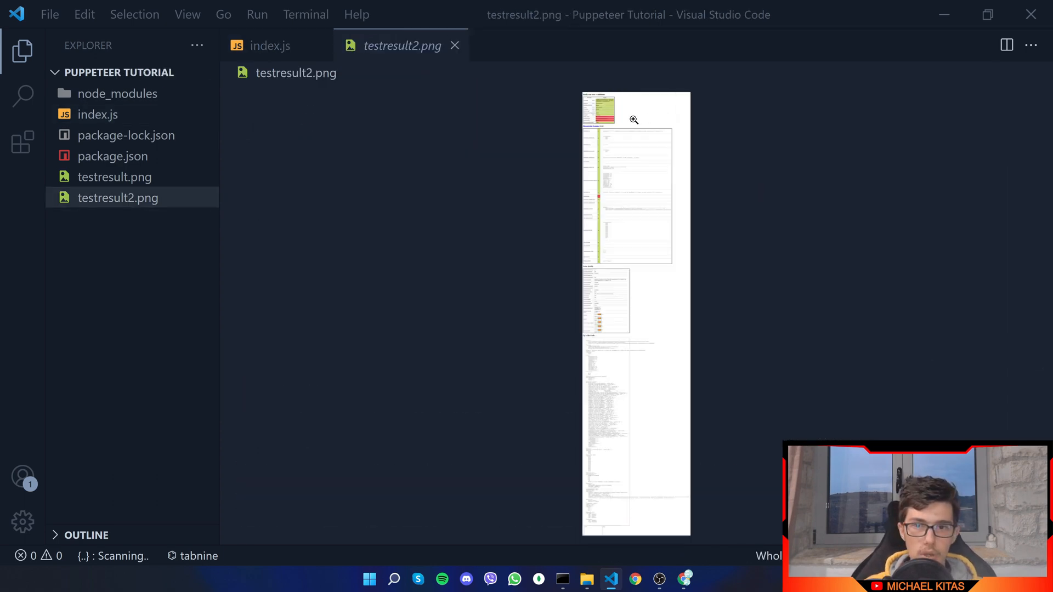
{"action": "left_click", "coordinate": [632, 120]}
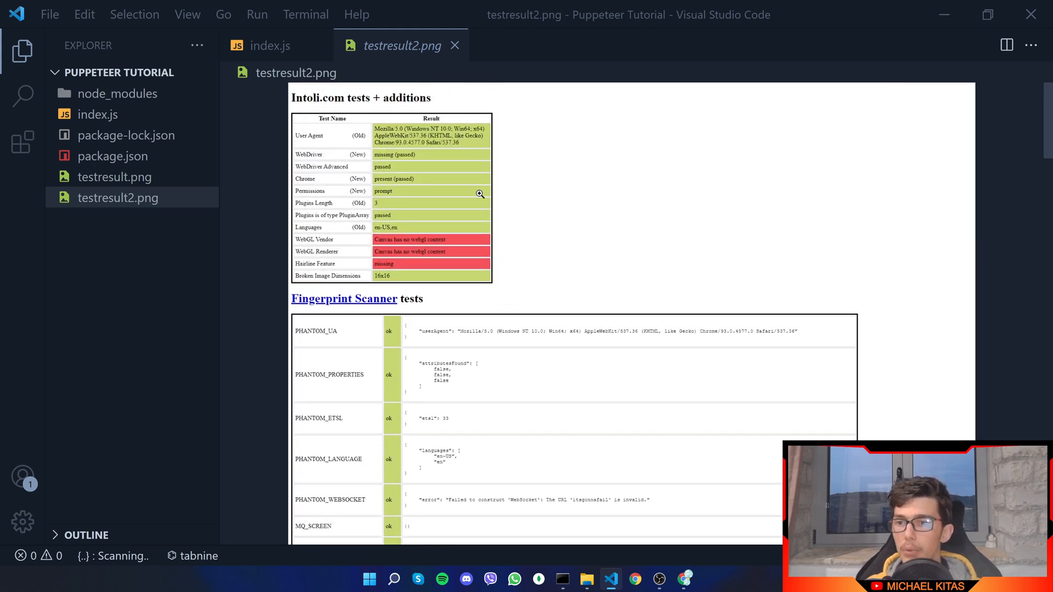
{"action": "mouse_move", "coordinate": [354, 118]}
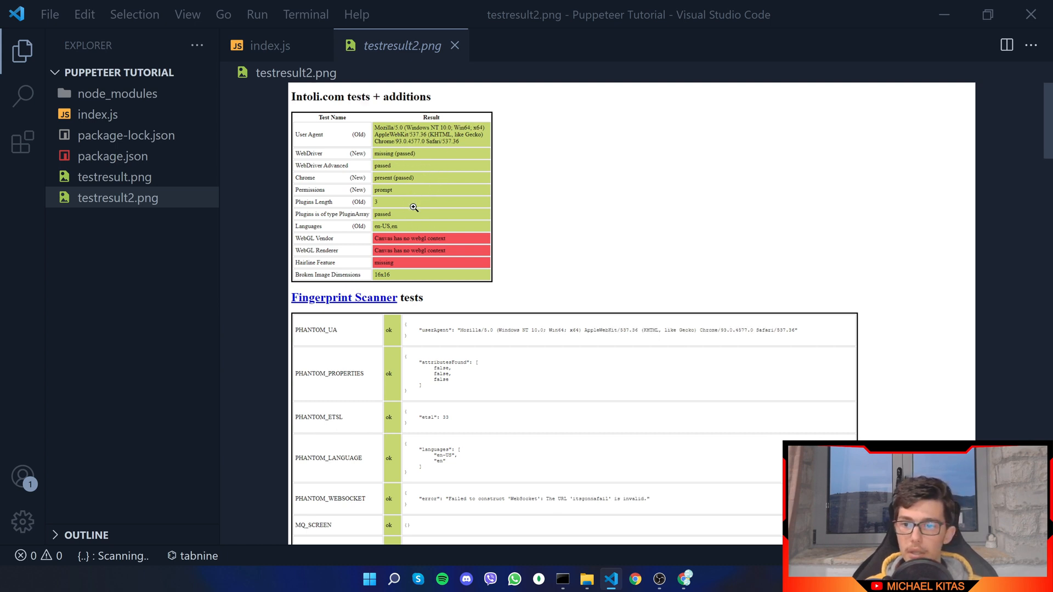
{"action": "scroll", "scroll_direction": "down", "scroll_amount": 3}
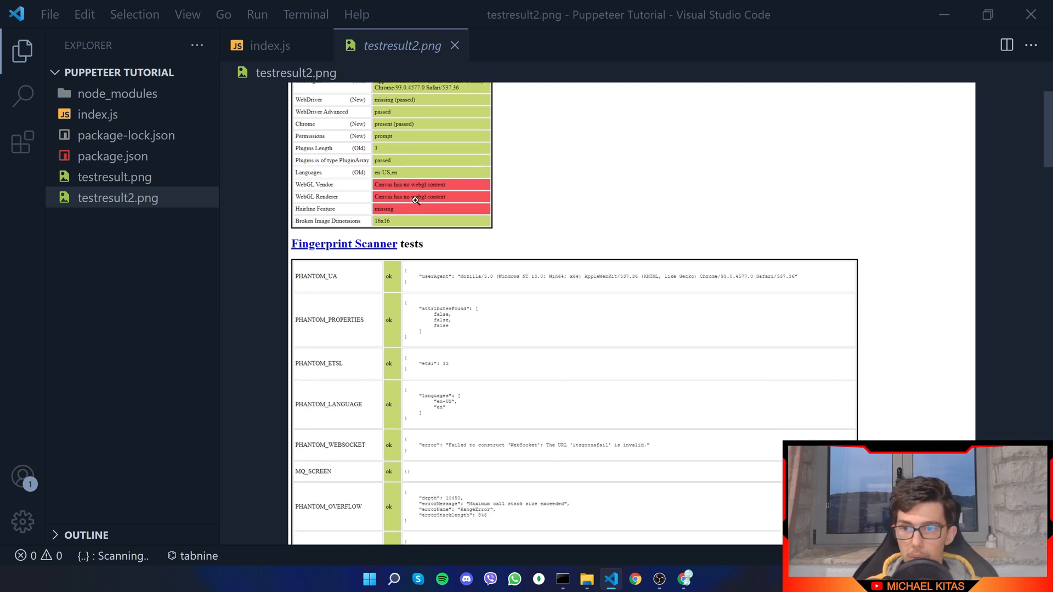
{"action": "scroll", "scroll_direction": "down", "scroll_amount": 3}
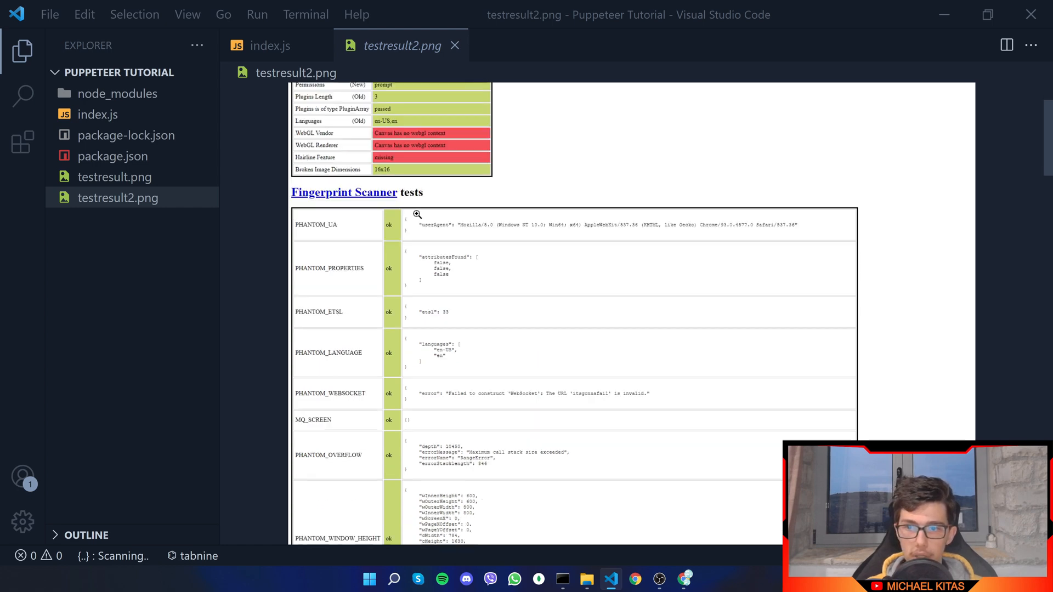
{"action": "scroll", "scroll_direction": "down", "scroll_amount": 3}
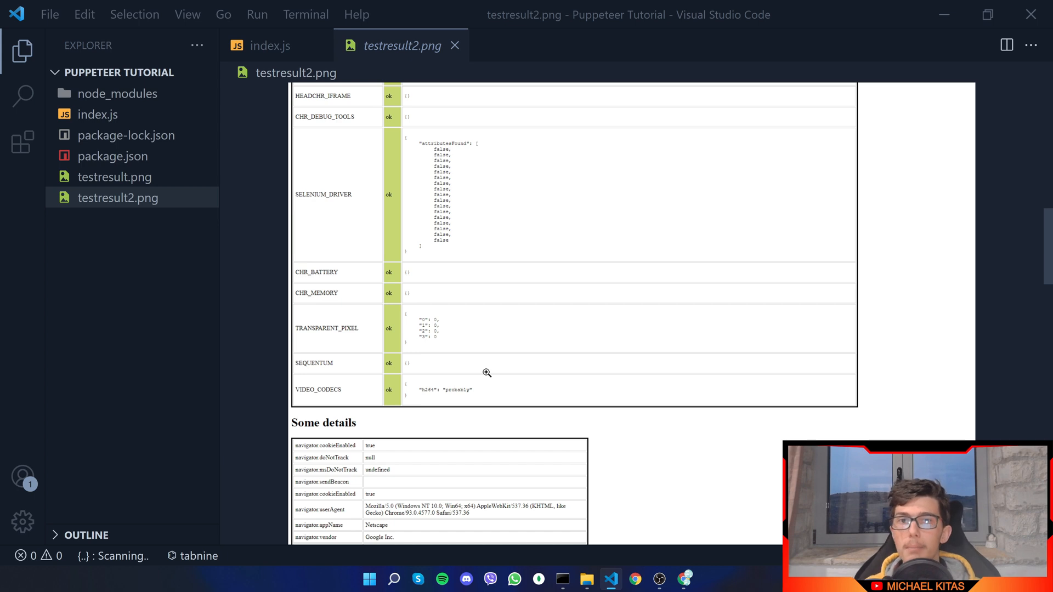
{"action": "scroll", "scroll_direction": "down", "scroll_amount": 3}
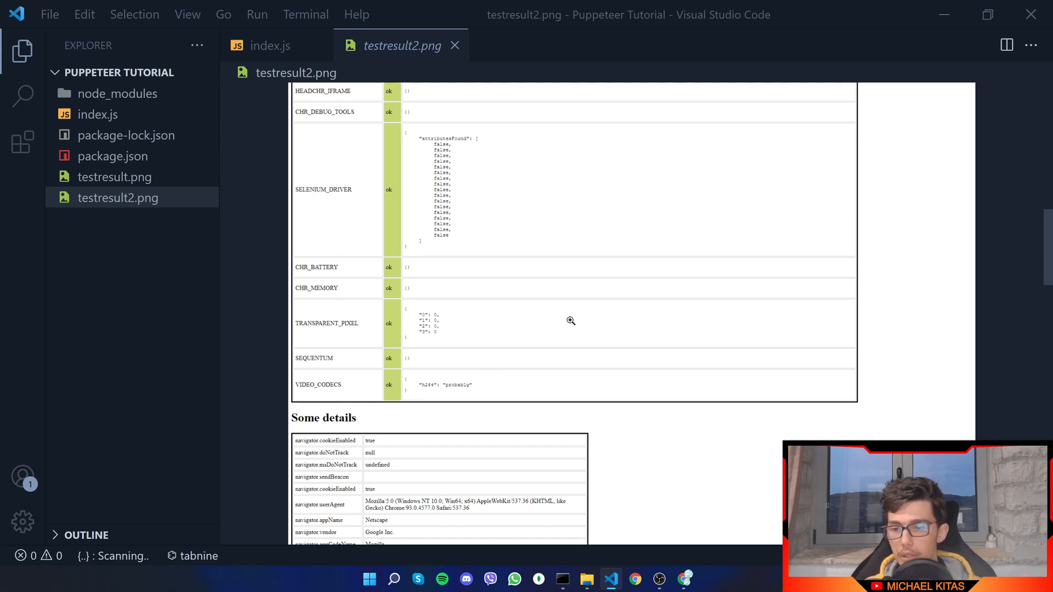
{"action": "scroll", "scroll_direction": "down", "scroll_amount": 3}
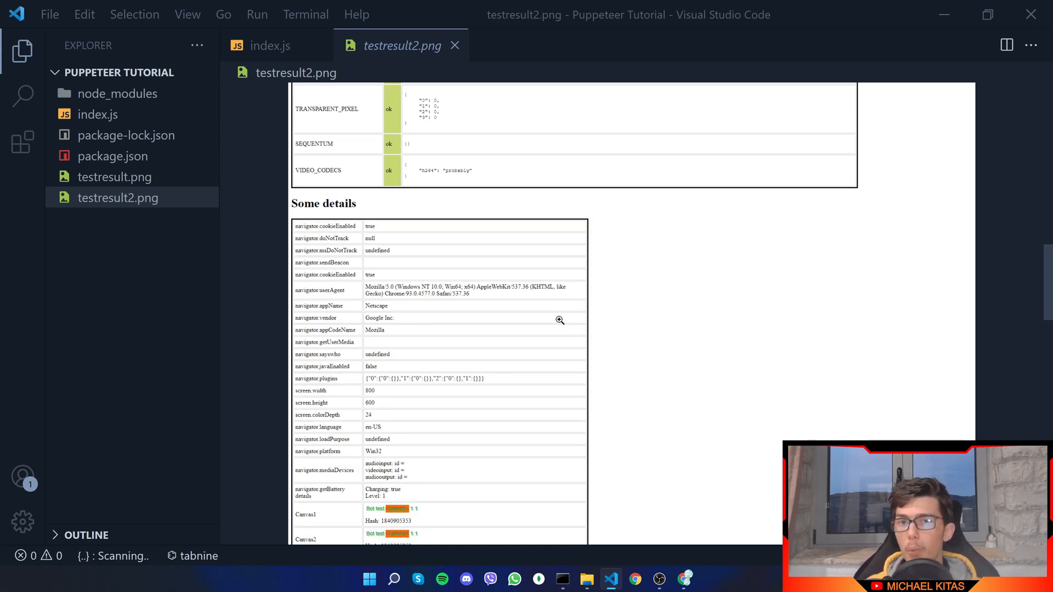
{"action": "scroll", "scroll_direction": "down", "scroll_amount": 3}
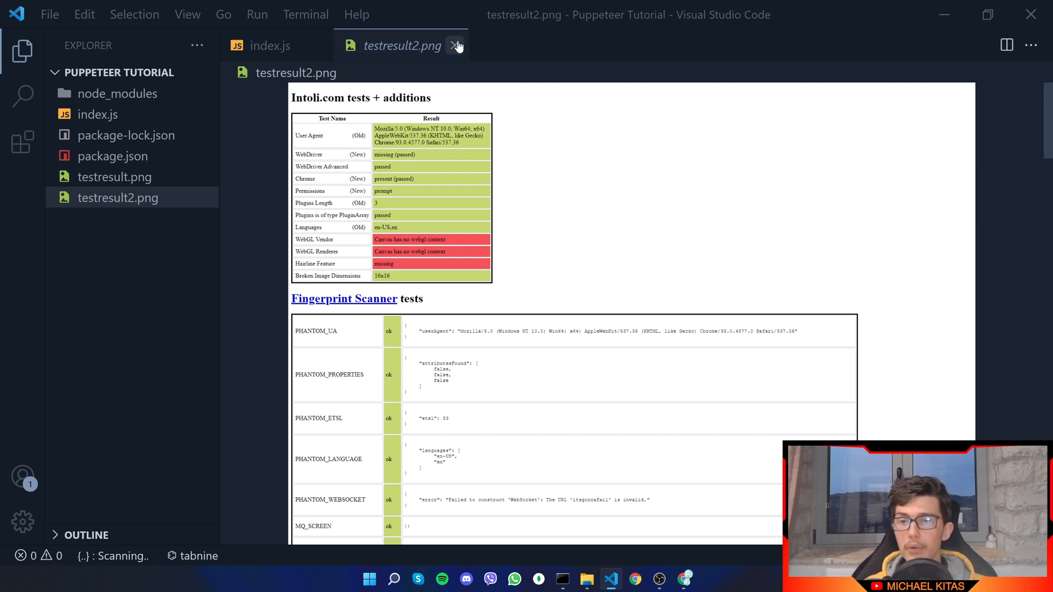
{"action": "mouse_move", "coordinate": [455, 46]}
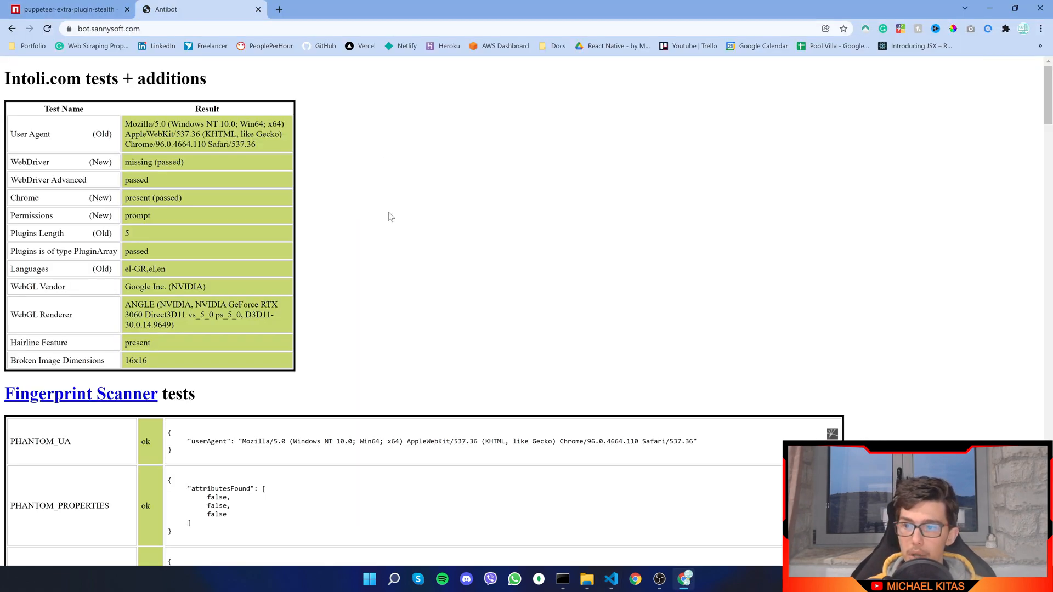
- Scroll Chrome's bot.sannysoft.com page showing all-green checks, then return to VS Code
{"action": "scroll", "scroll_direction": "down", "scroll_amount": 3}
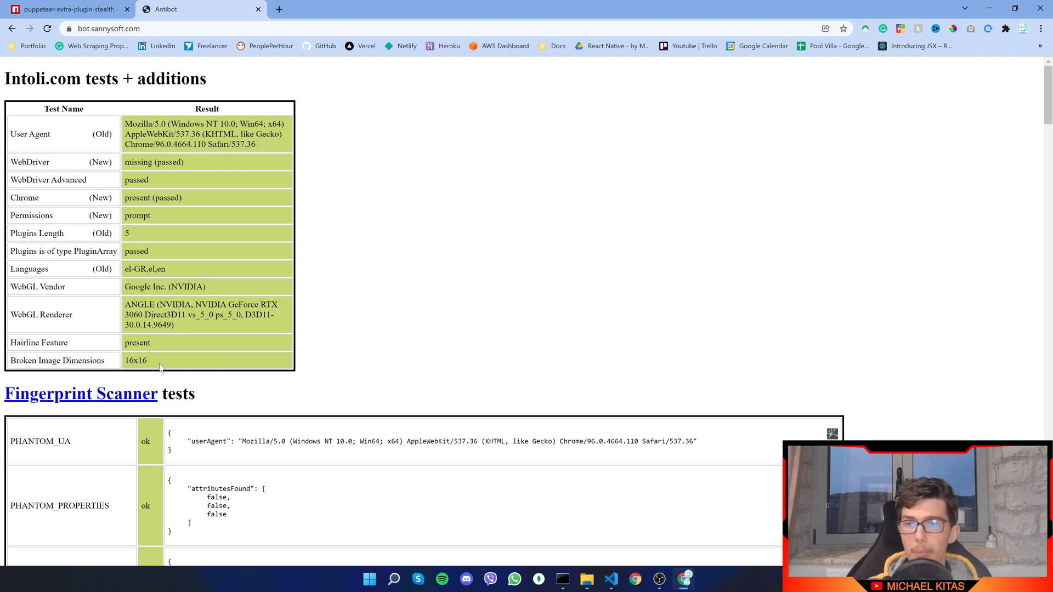
{"action": "mouse_move", "coordinate": [832, 5]}
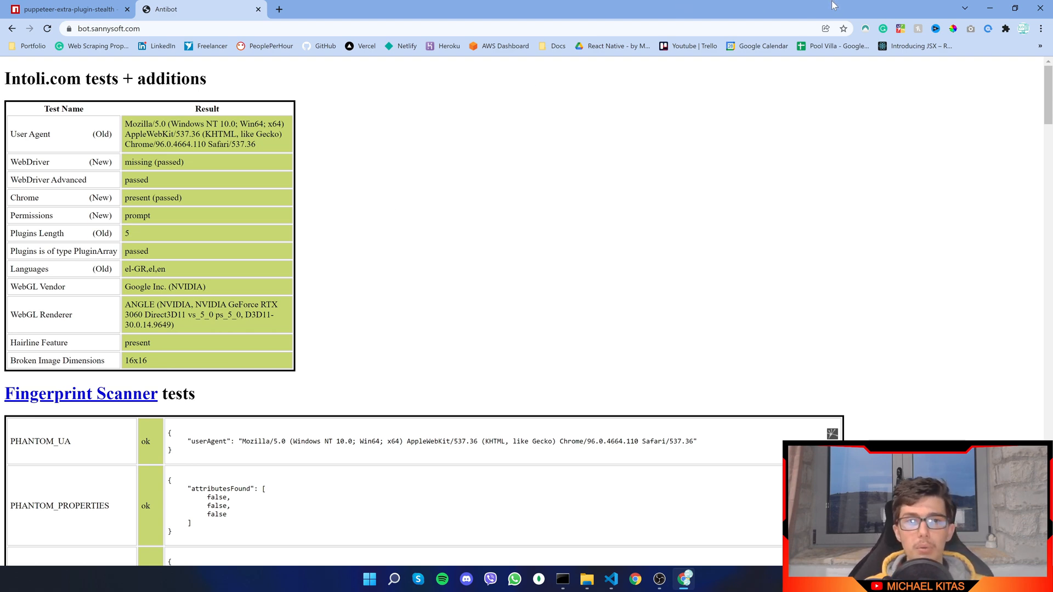
{"action": "left_click", "coordinate": [610, 580]}
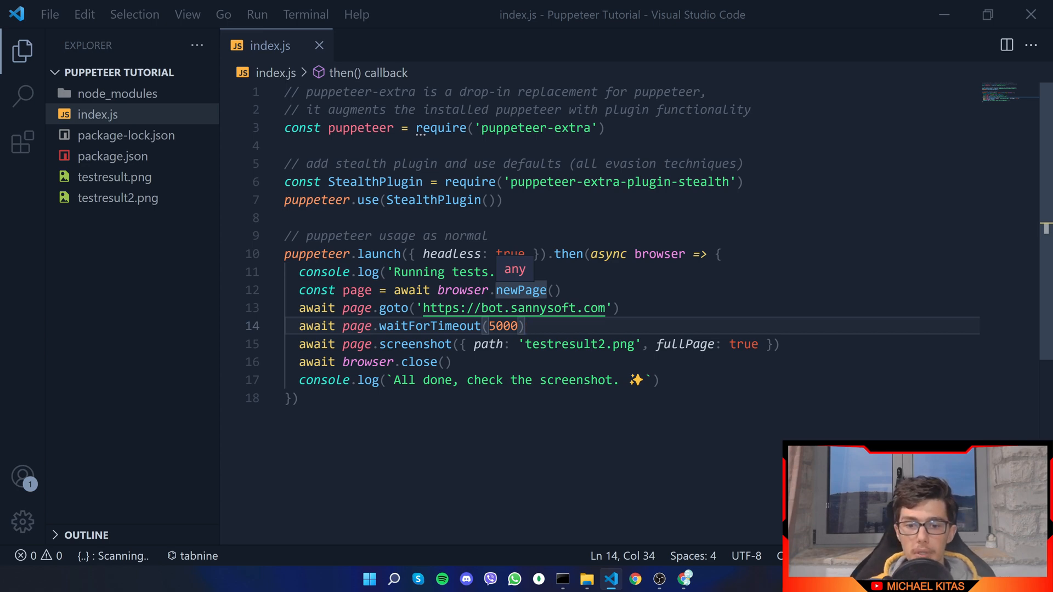
- Open a new blank tab in Chrome
{"action": "left_click", "coordinate": [685, 579]}
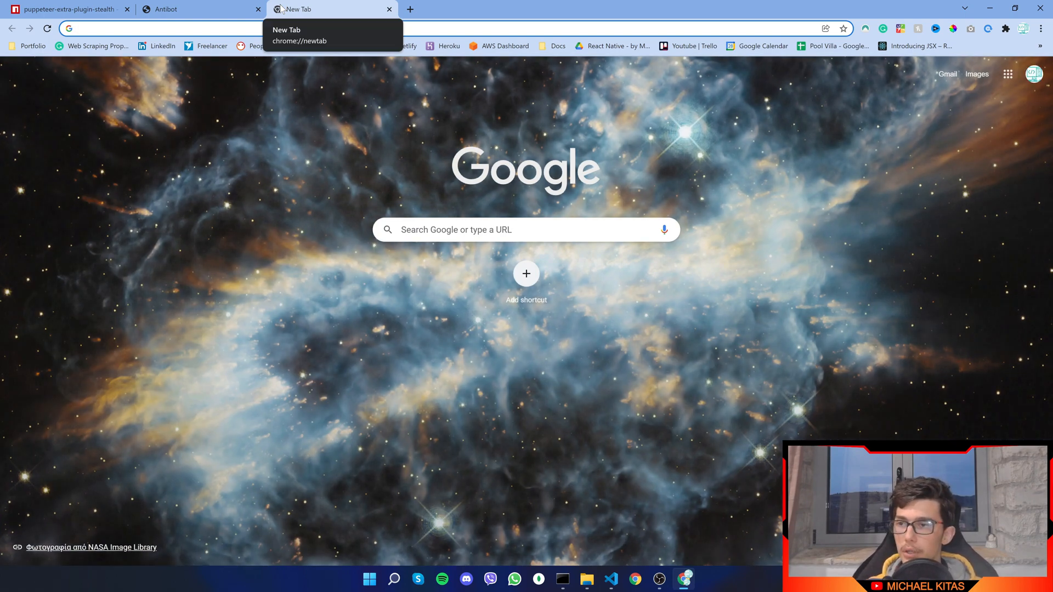
- Go to chrome://version and select the Chrome executable path
{"action": "type", "text": "chrome failed to start exited abnormally selenium java"}
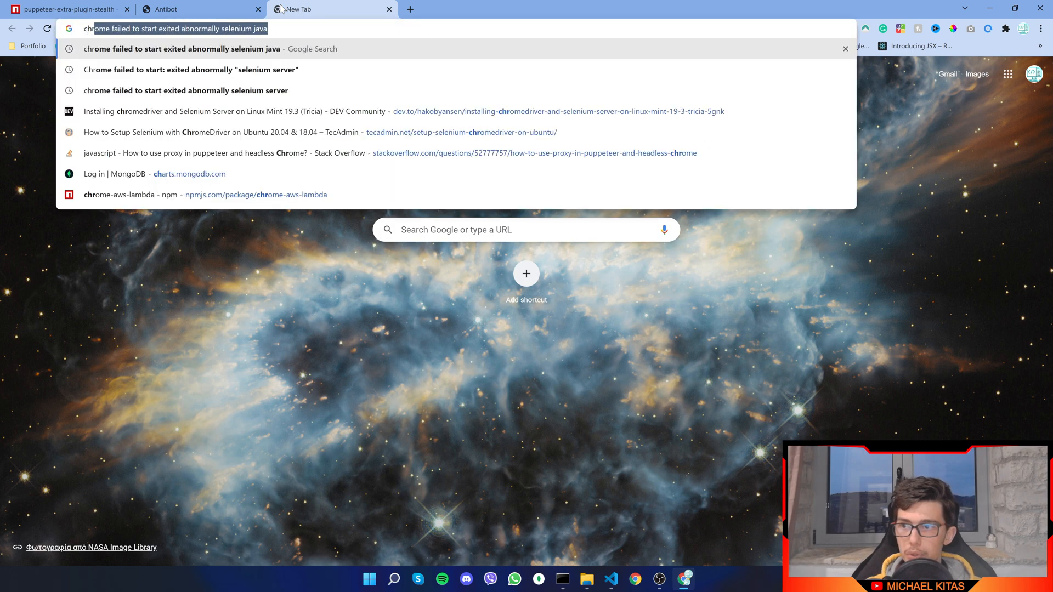
{"action": "type", "text": "chrome://version"}
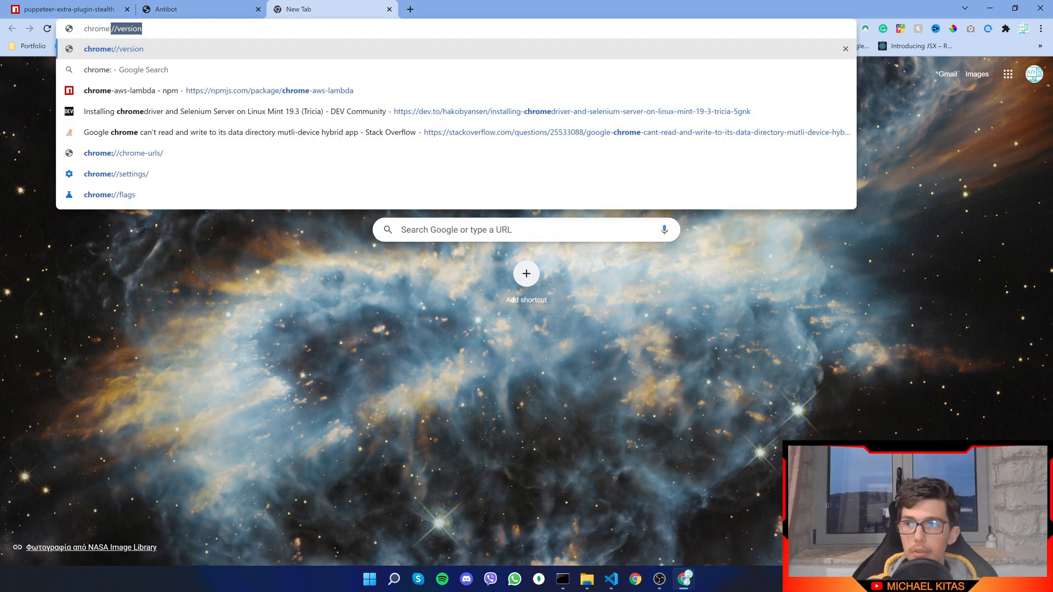
{"action": "key", "text": "Enter"}
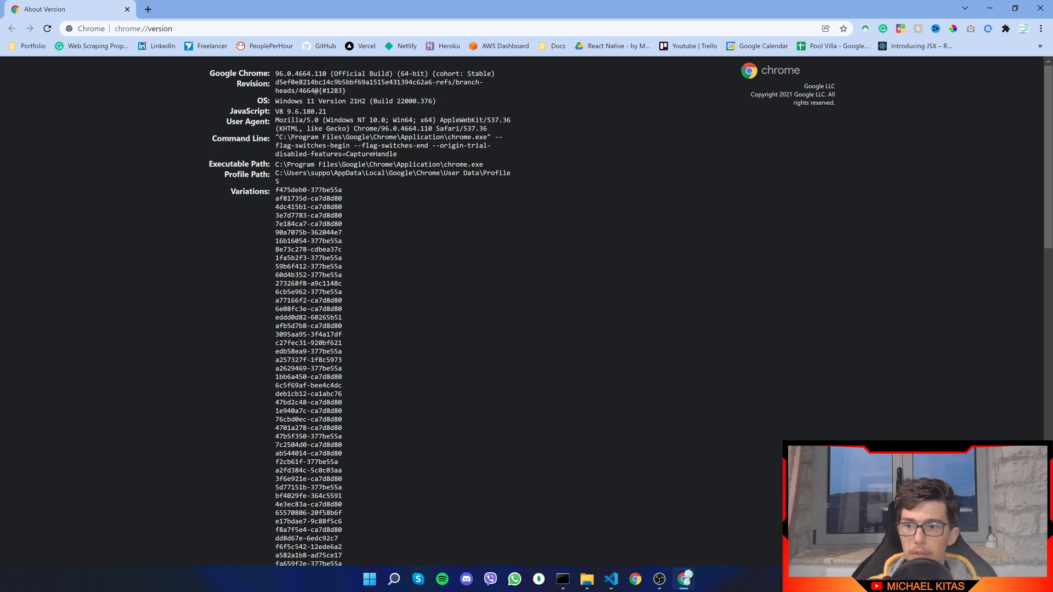
{"action": "double_click", "coordinate": [237, 164]}
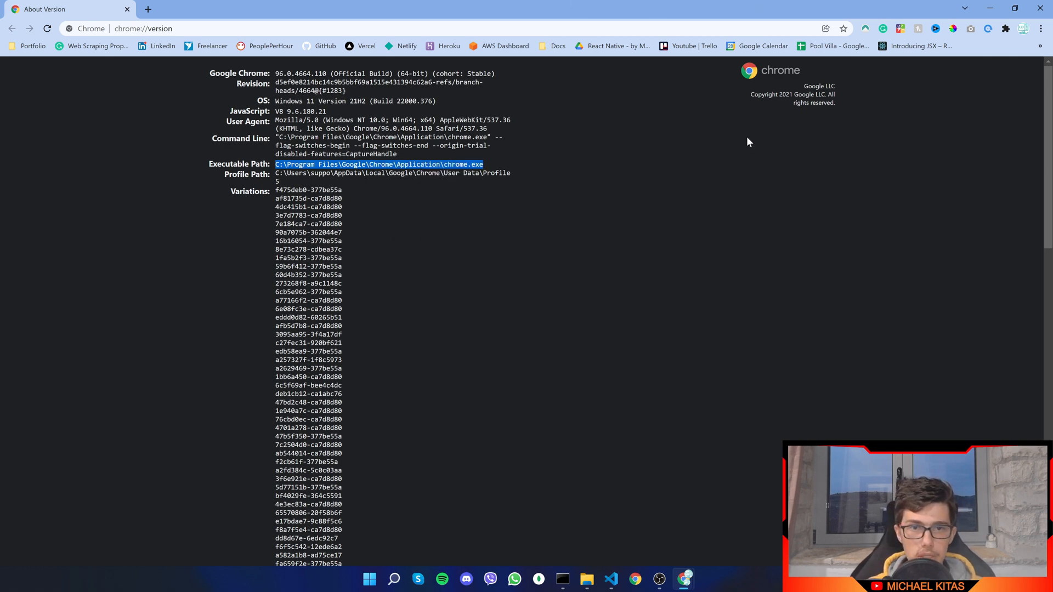
{"action": "left_click", "coordinate": [610, 579]}
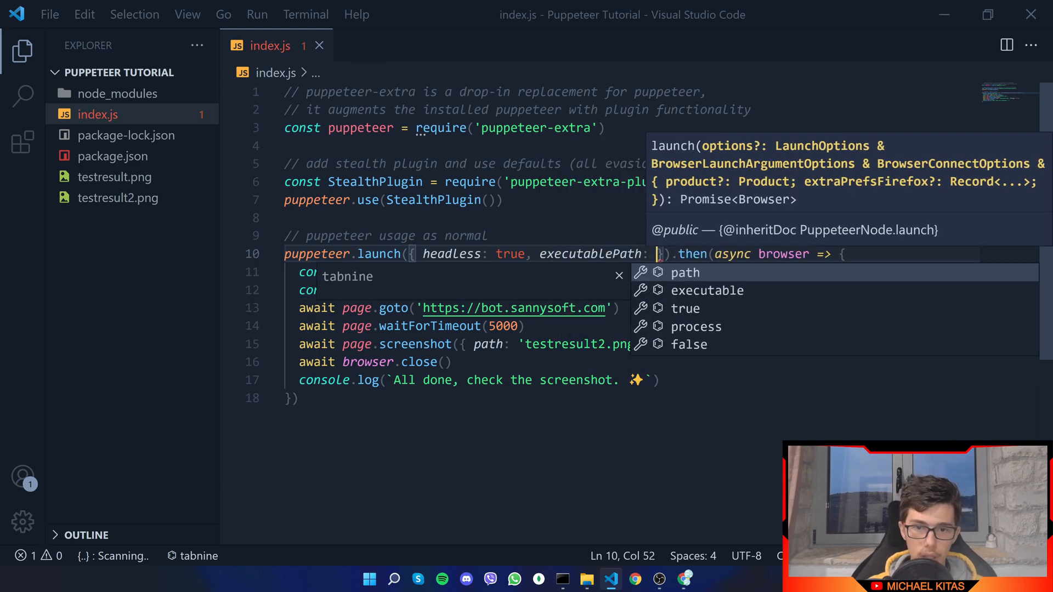
- Enter "C:\Program Files\Google\Chrome\Application\chrome.exe" as the executablePath launch option
{"action": "type", "text": "\"C:\\Program Files\\Google\\Chrome\\Application\\chrome.exe\""}
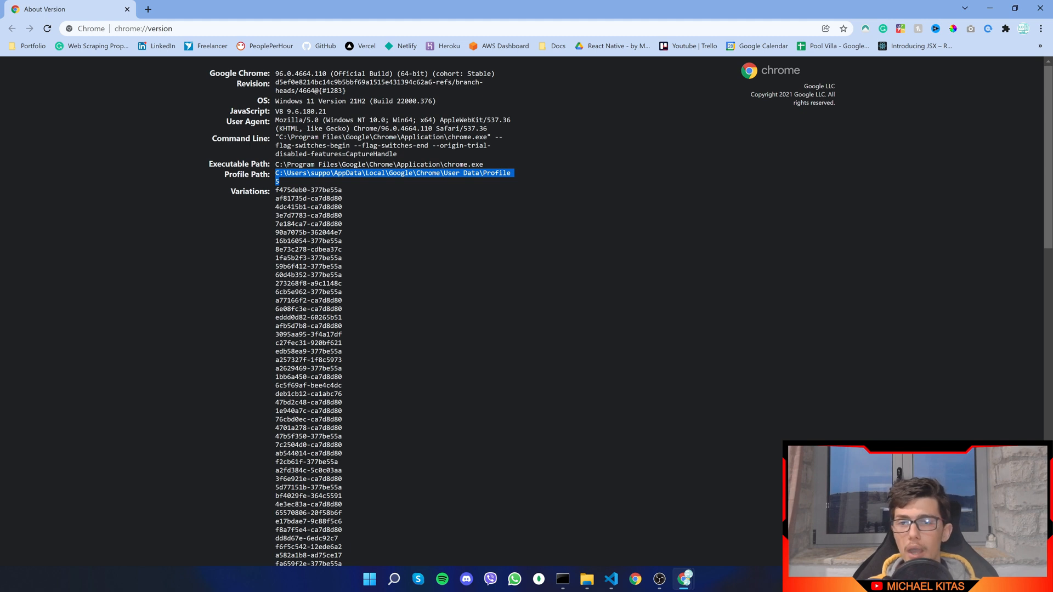
{"action": "mouse_move", "coordinate": [740, 23]}
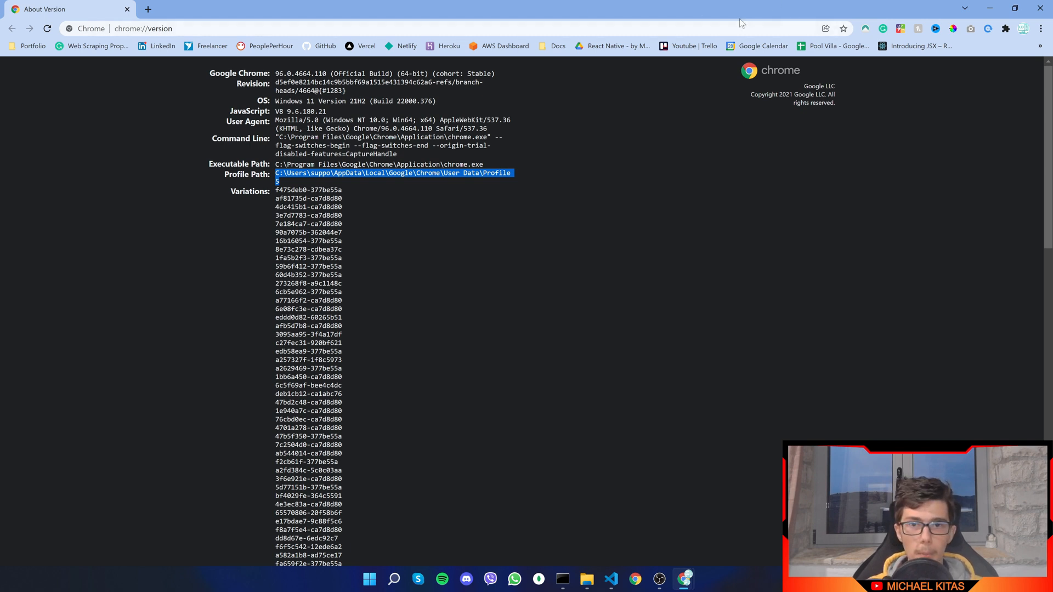
{"action": "left_click", "coordinate": [1023, 28]}
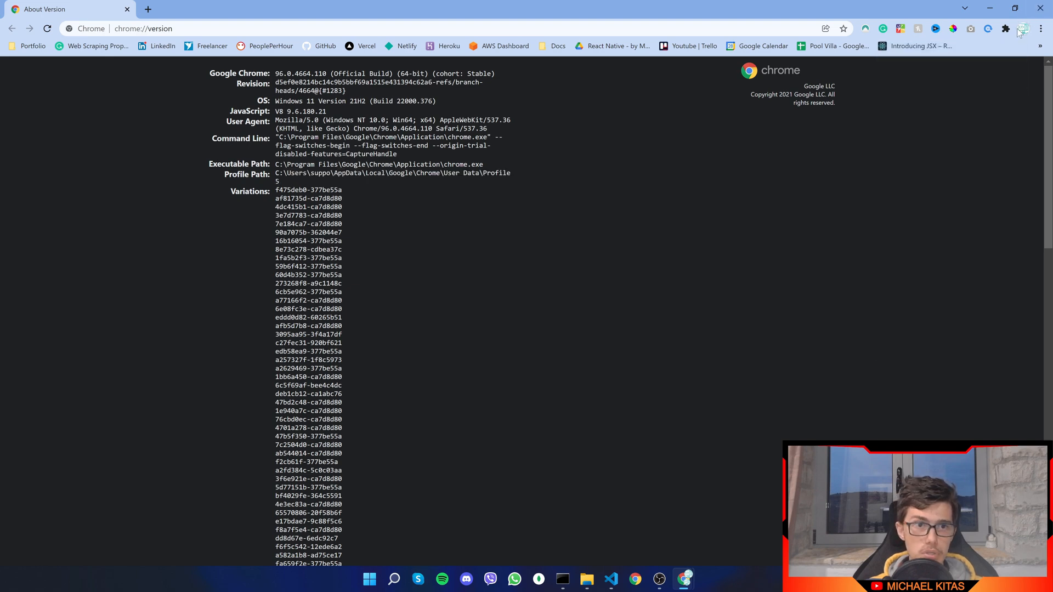
{"action": "left_click", "coordinate": [1024, 28]}
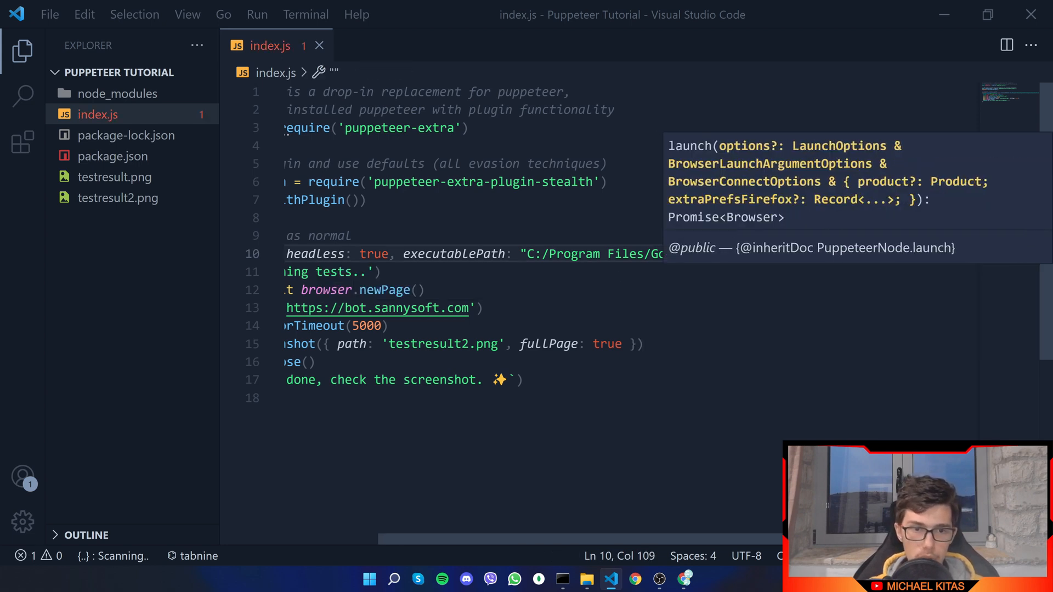
- Set userDataDir to Chrome's 'User Data' folder, formatted over multiple lines
{"action": "type", "text": "user"}
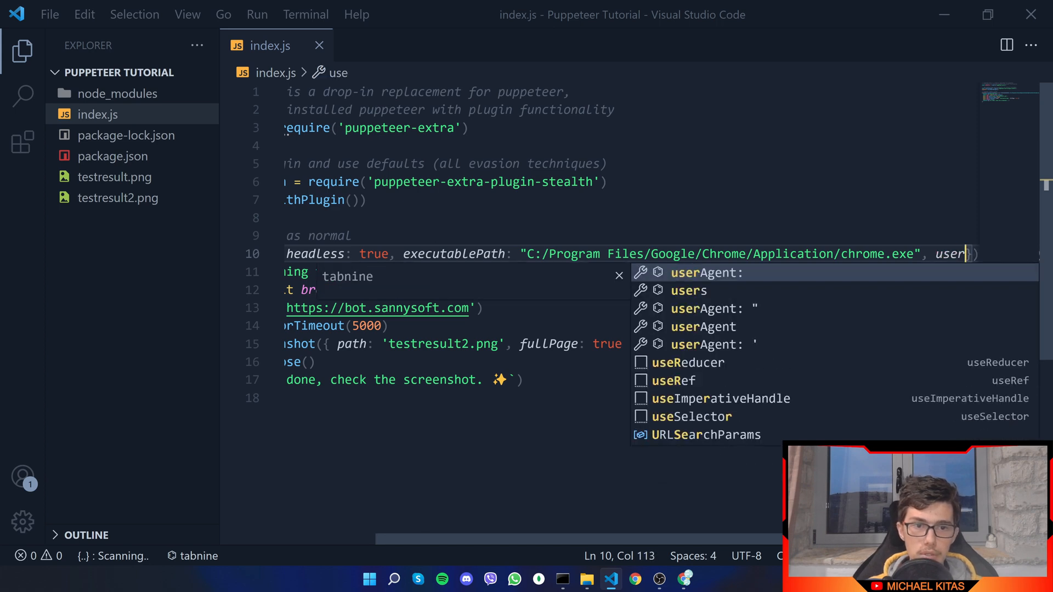
{"action": "type", "text": "DataDir"}
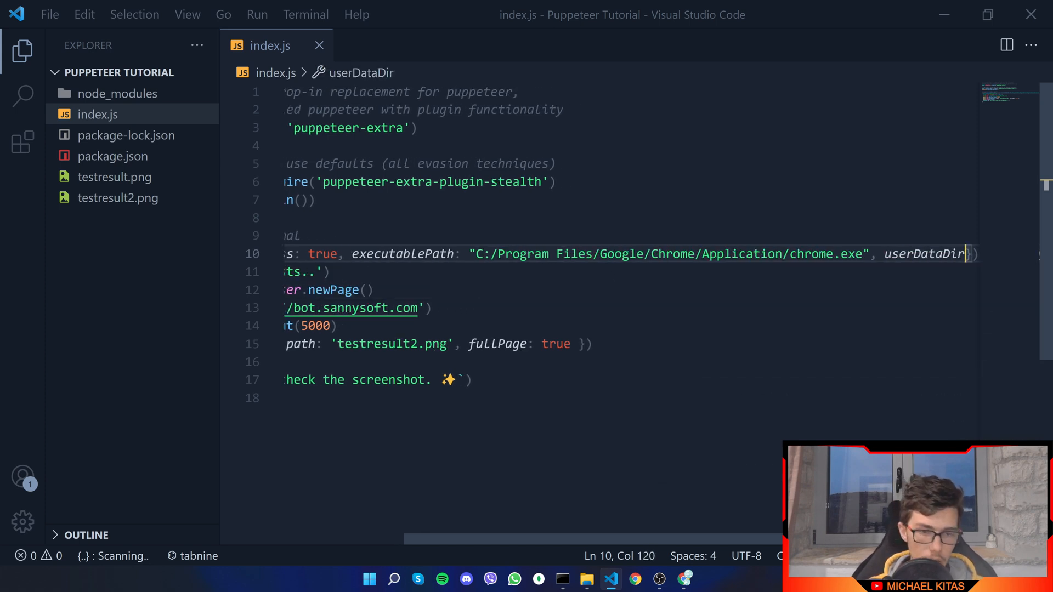
{"action": "type", "text": "\"C:\\Users\\suppo\\AppData\\Local\\Google\\Chrome\\User Data\\Profile 5\"}"}
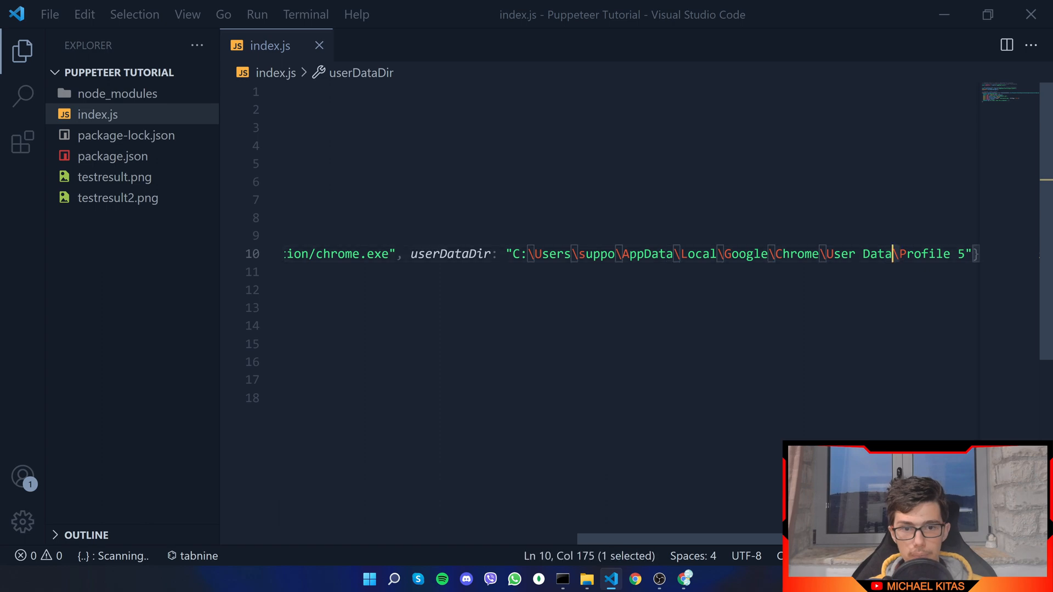
{"action": "right_click", "coordinate": [605, 254]}
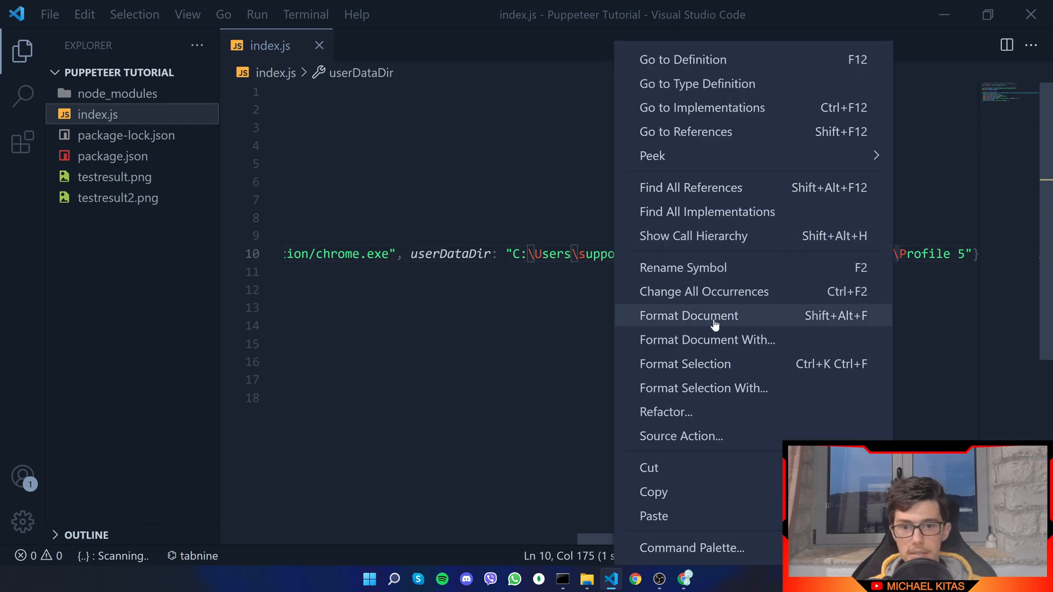
{"action": "left_click", "coordinate": [687, 316]}
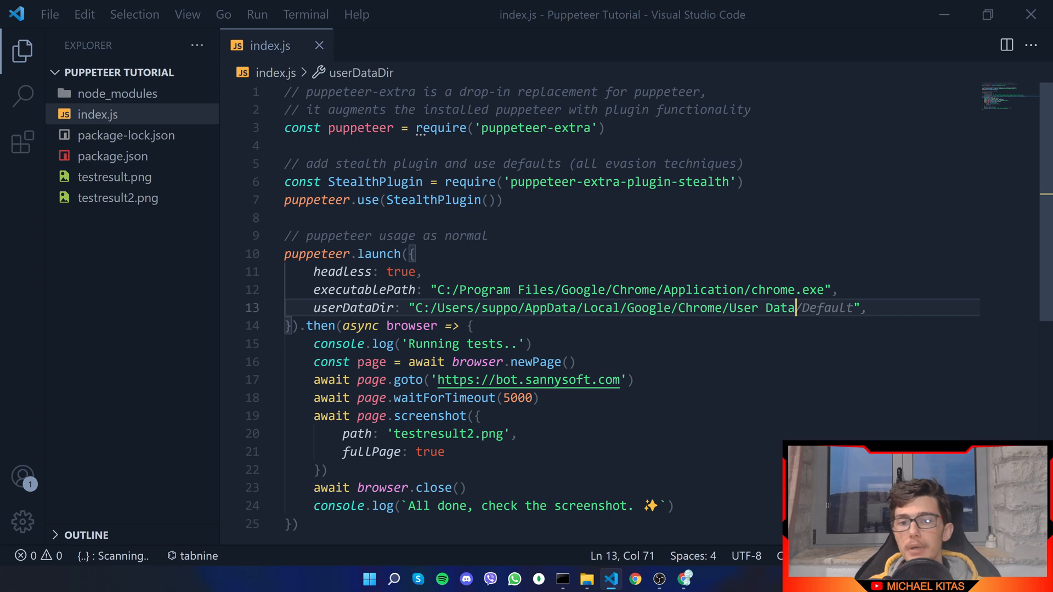
{"action": "key", "text": "BackSpace"}
{"action": "type", "text": "\""}
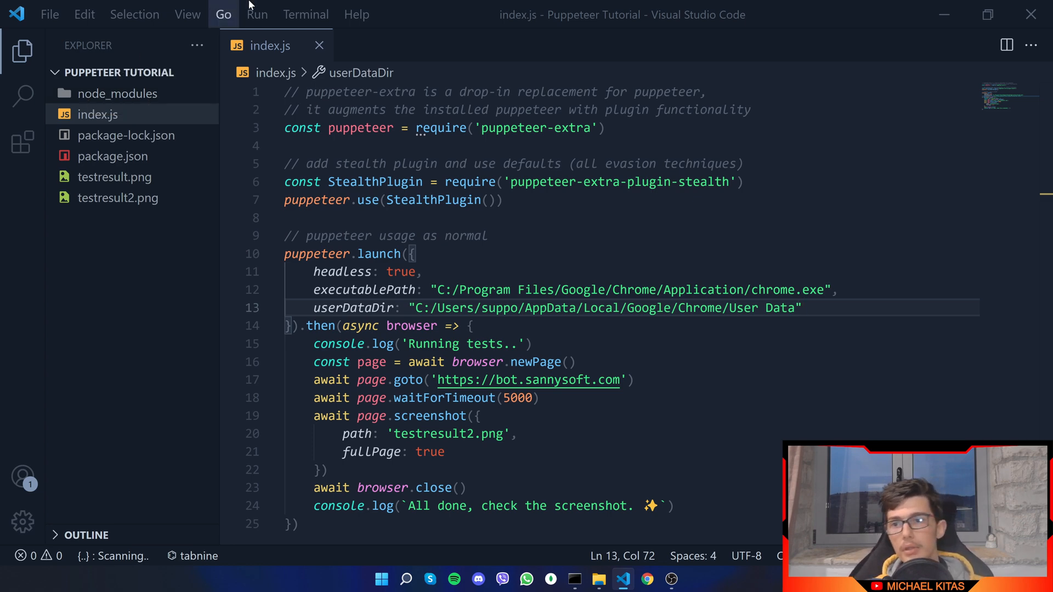
- Open a new terminal and enter node .\index.js
{"action": "left_click", "coordinate": [305, 14]}
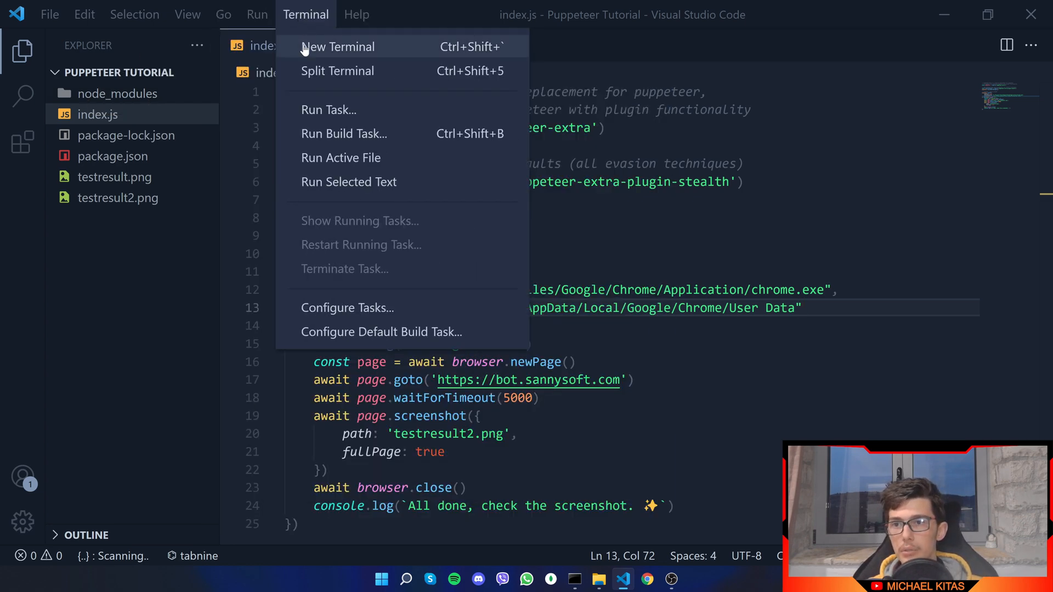
{"action": "left_click", "coordinate": [338, 46]}
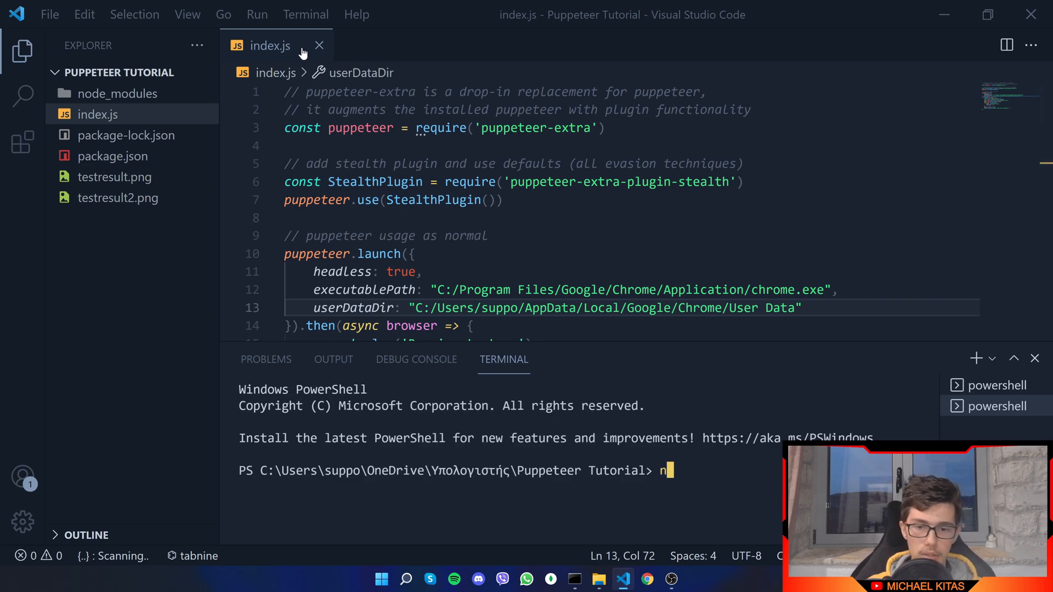
{"action": "type", "text": "ode .\\index.js"}
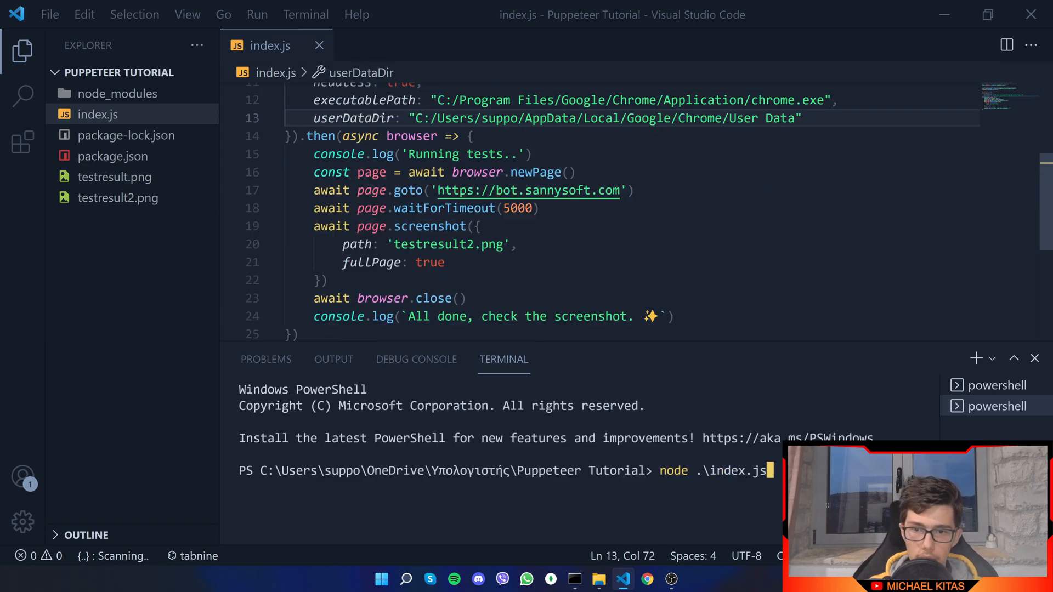
- Rename the screenshot output to testresult3.png, view the result, then return to index.js
{"action": "left_click", "coordinate": [470, 244]}
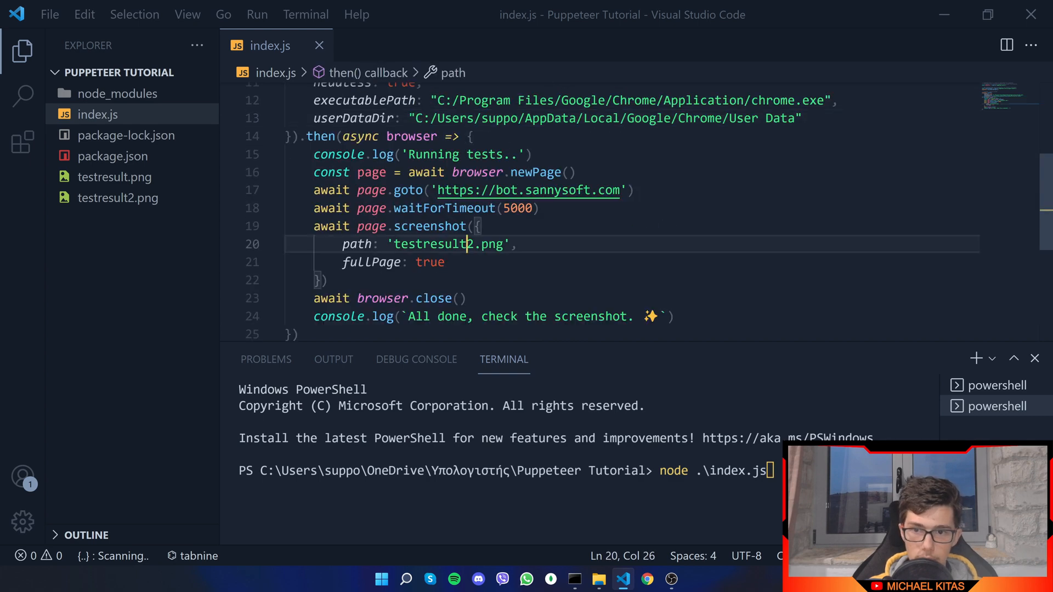
{"action": "type", "text": "3"}
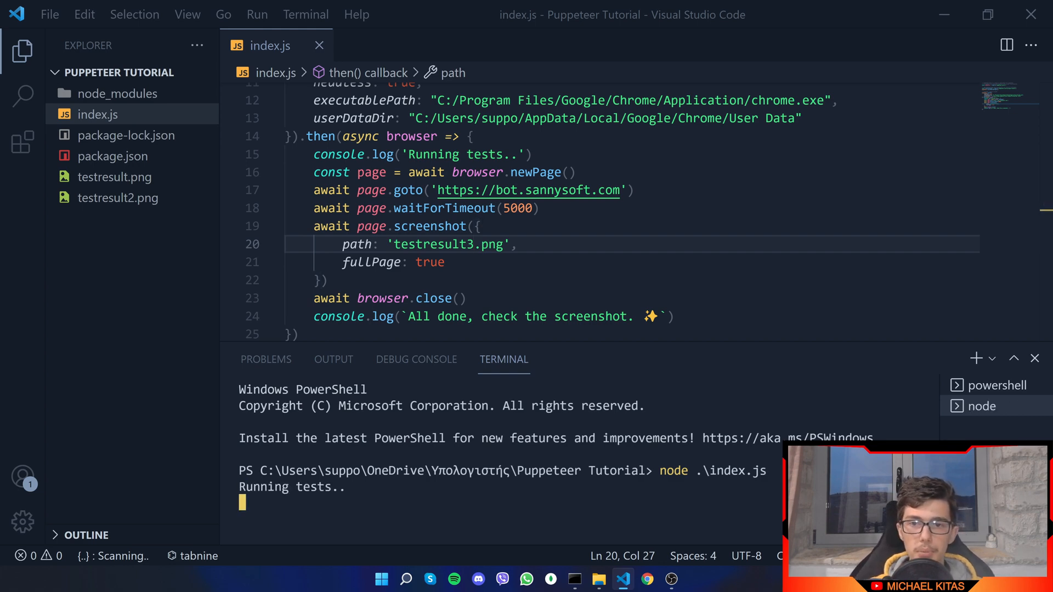
{"action": "left_click", "coordinate": [119, 219]}
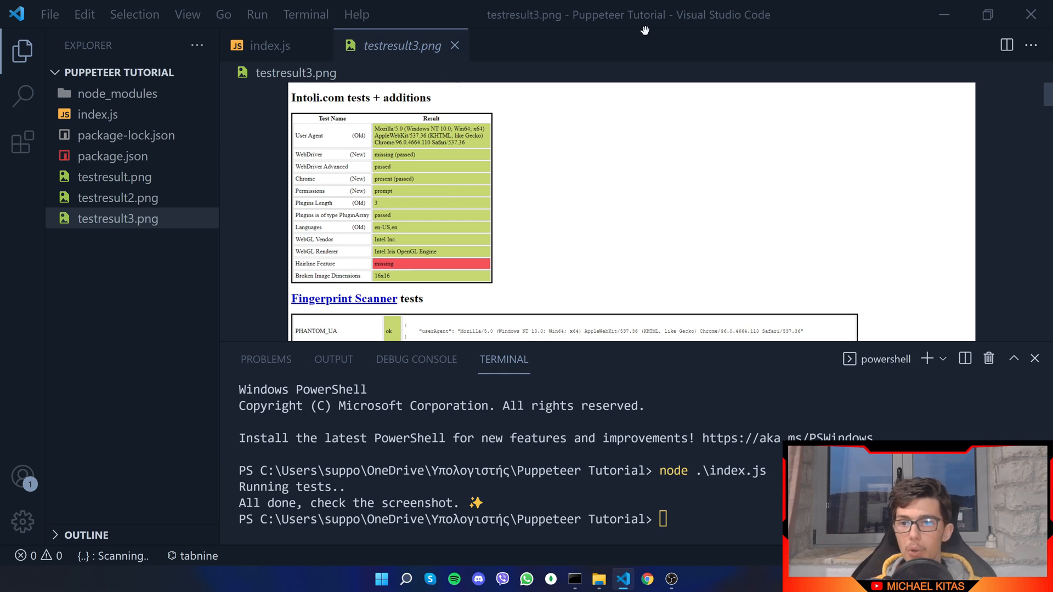
{"action": "mouse_move", "coordinate": [452, 255]}
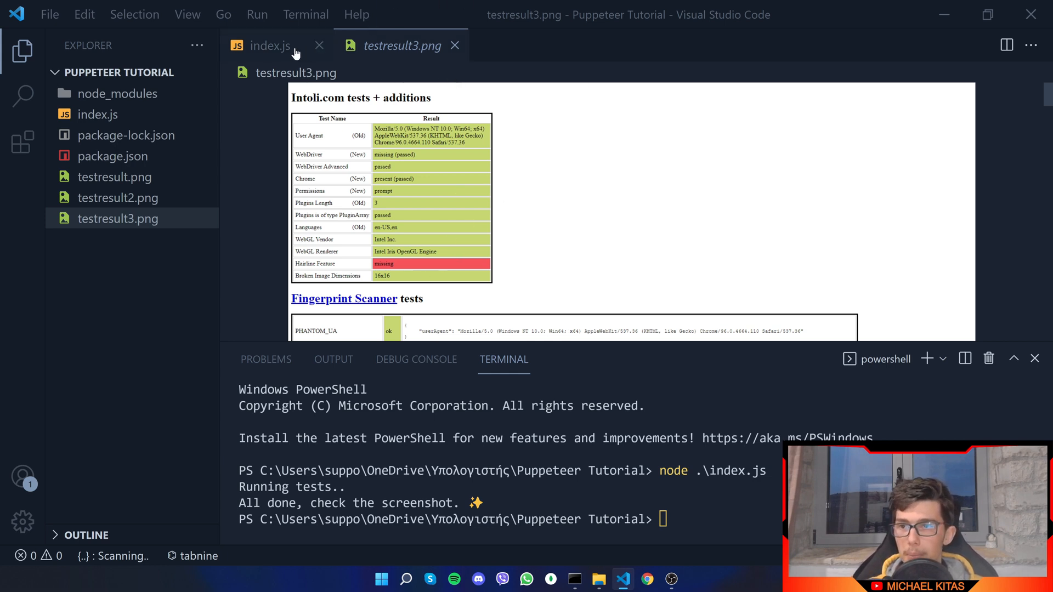
{"action": "left_click", "coordinate": [269, 46]}
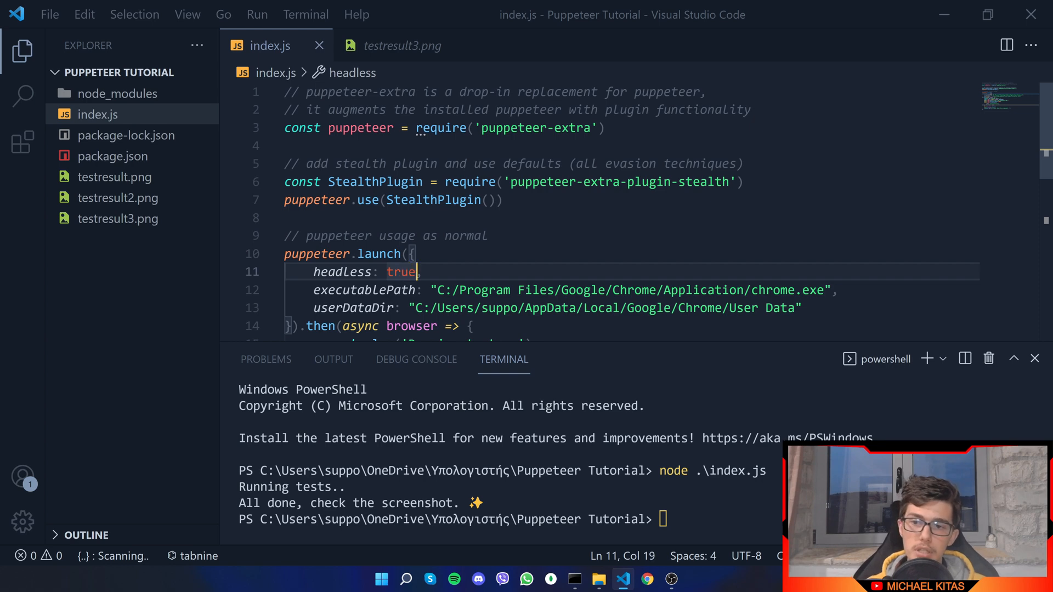
- Set headless to false, rerun node .\index.js, and review the updated testresult3.png
{"action": "type", "text": "fals"}
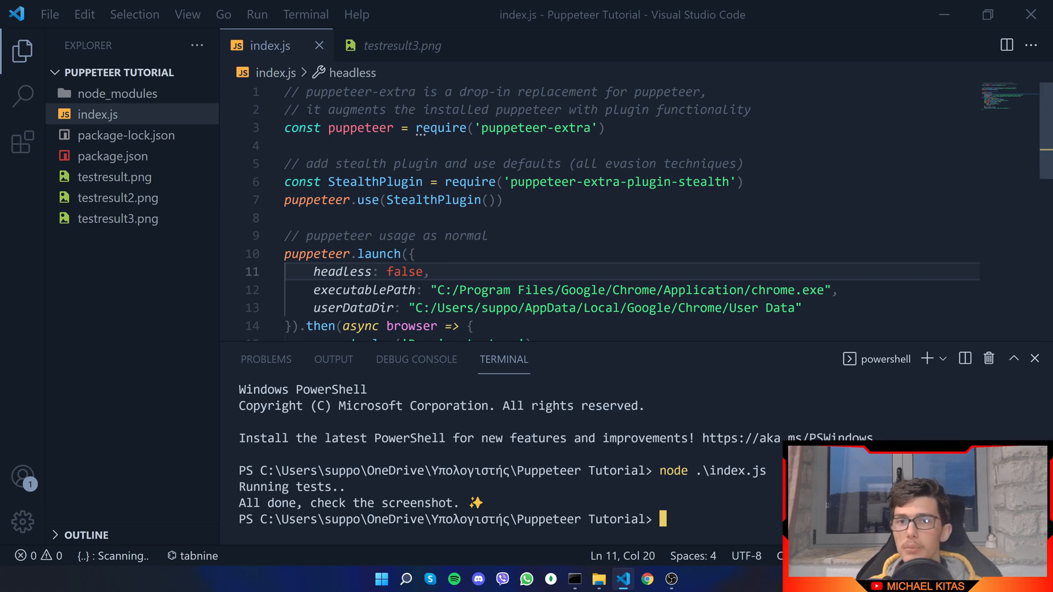
{"action": "type", "text": "node .\\index.js"}
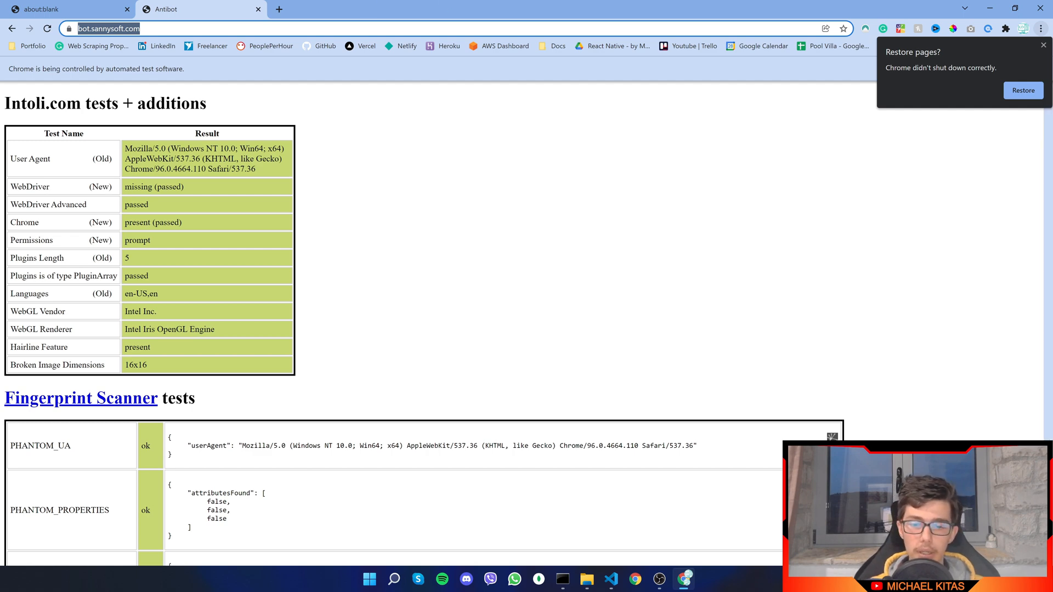
{"action": "left_click", "coordinate": [620, 580]}
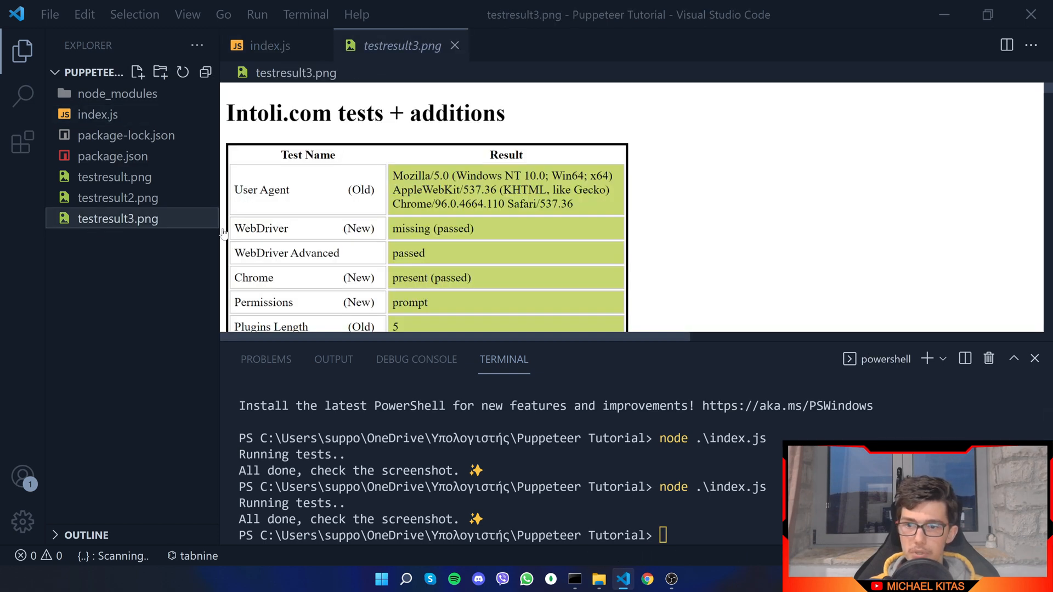
{"action": "scroll", "scroll_direction": "down", "scroll_amount": 3}
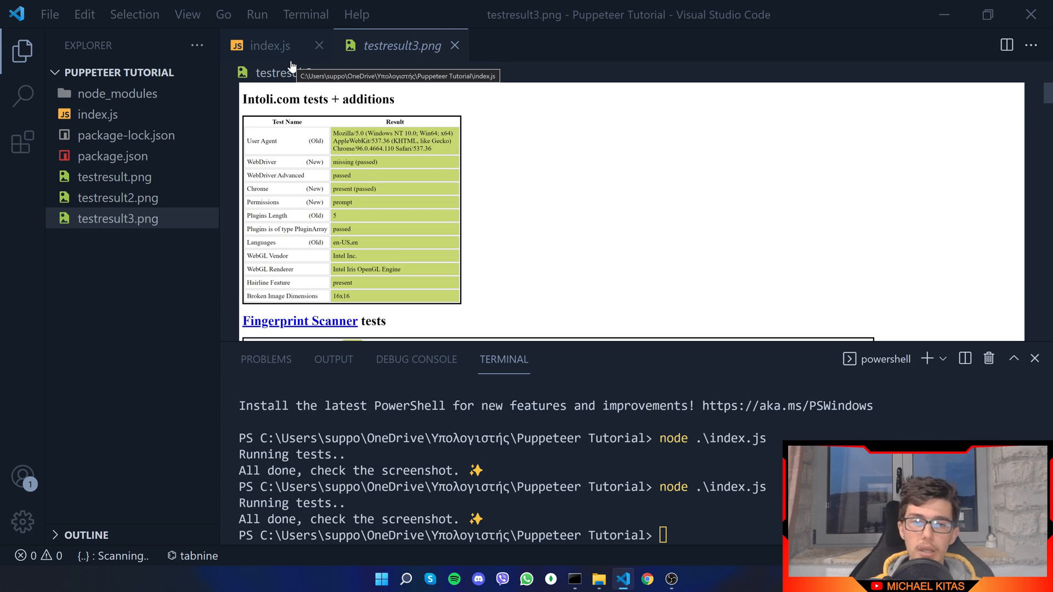
{"action": "left_click", "coordinate": [1034, 358]}
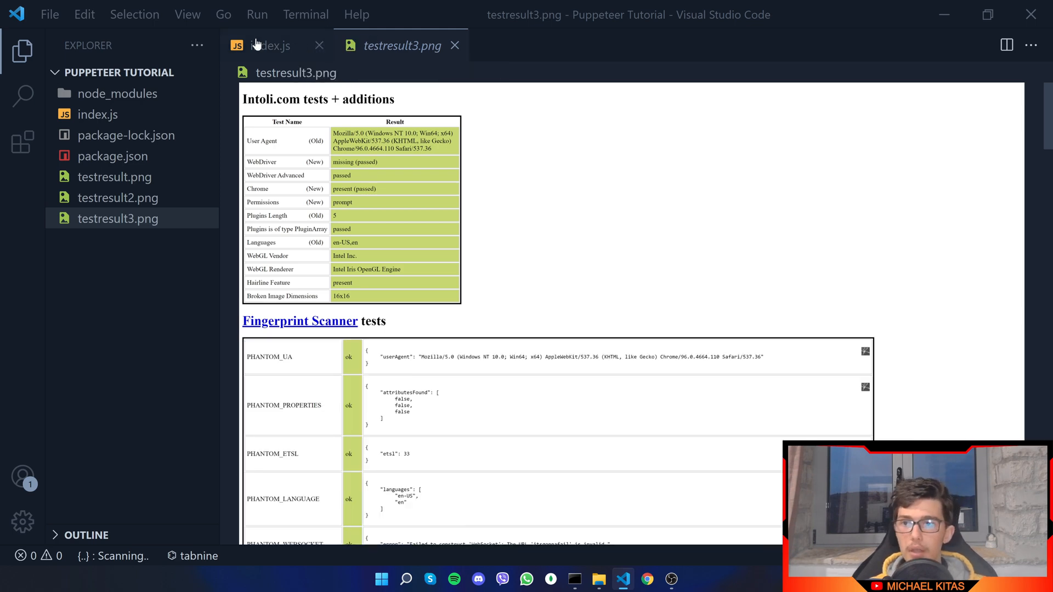
{"action": "left_click", "coordinate": [269, 45]}
{"action": "type", "text": "args: ["}
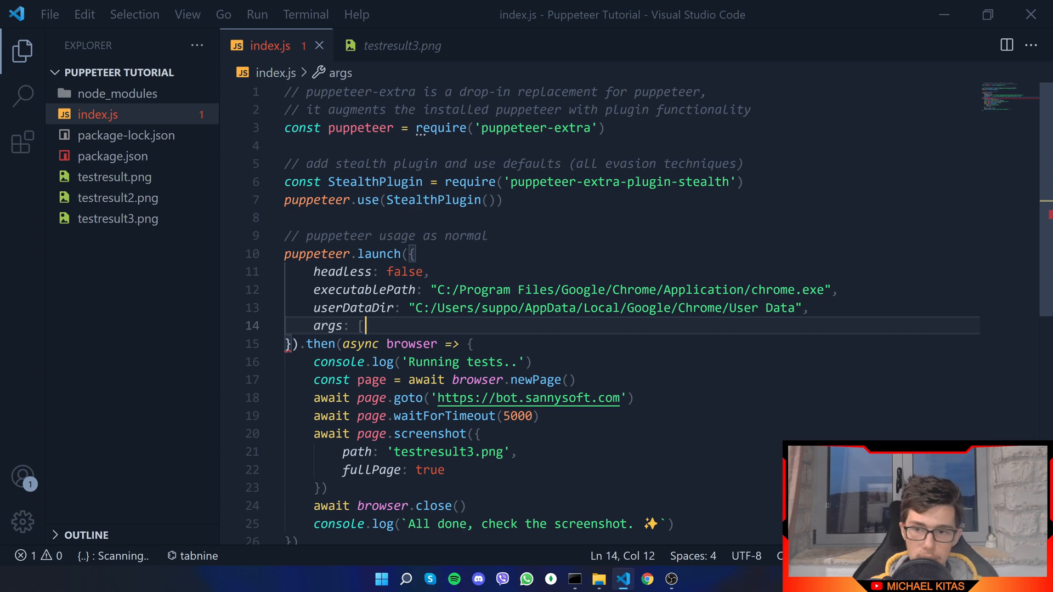
{"action": "type", "text": "]"}
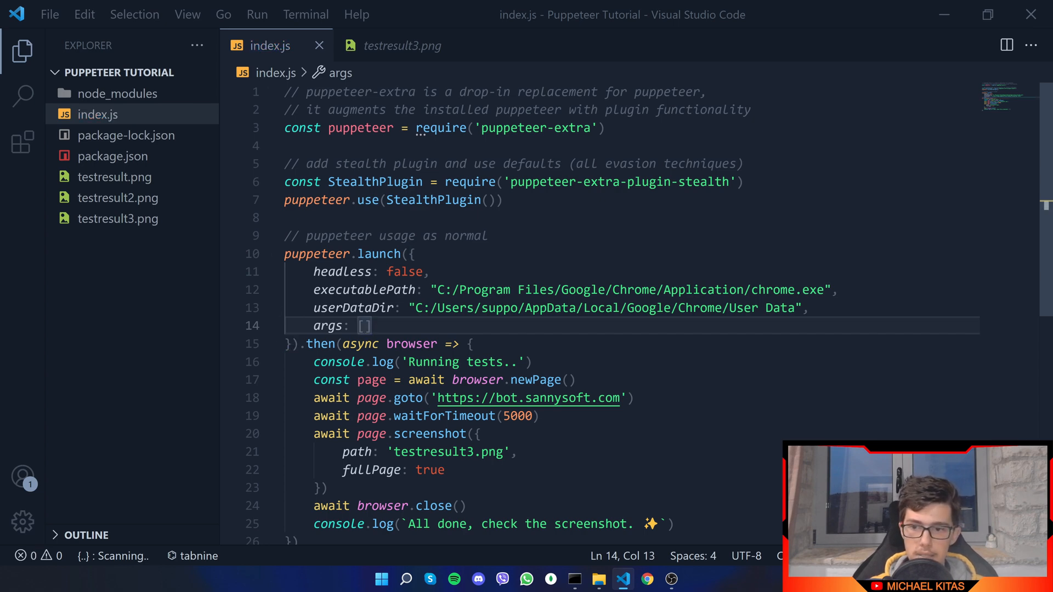
{"action": "mouse_move", "coordinate": [364, 289]}
{"action": "type", "text": "\""}
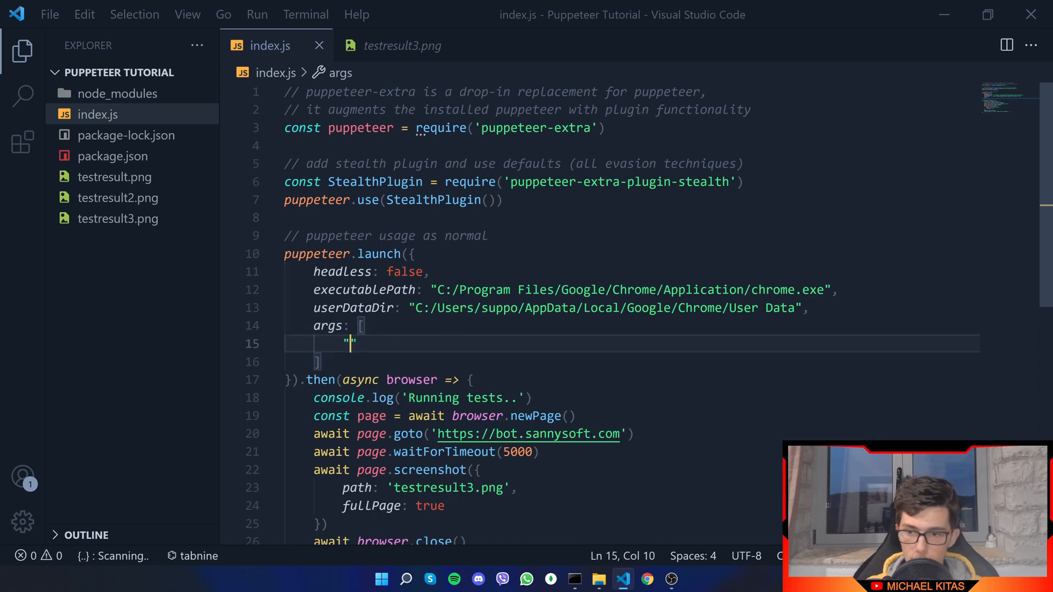
{"action": "type", "text": "--start-maximized"}
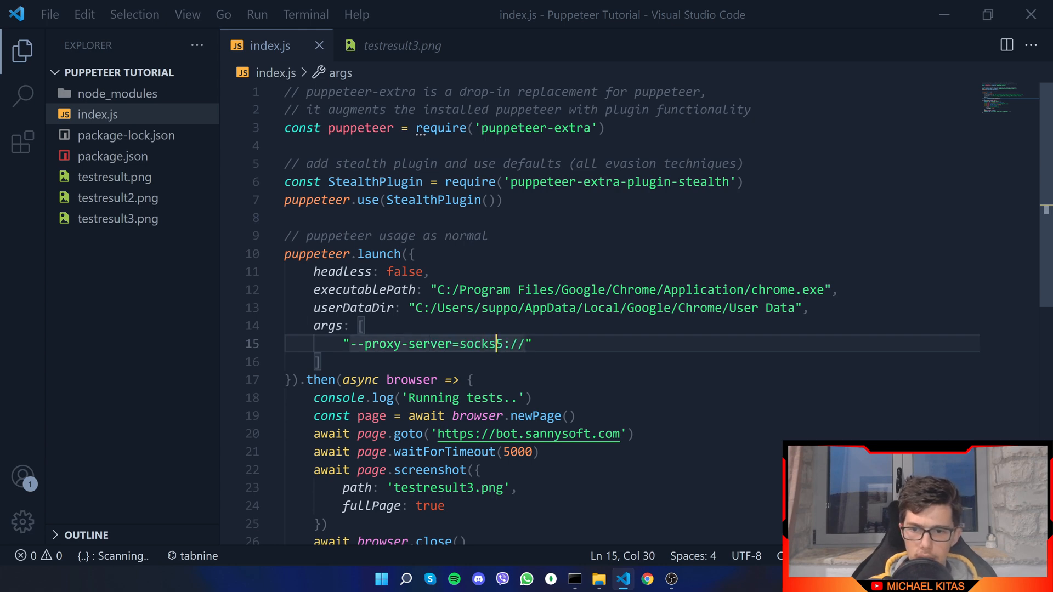
{"action": "type", "text": "http"}
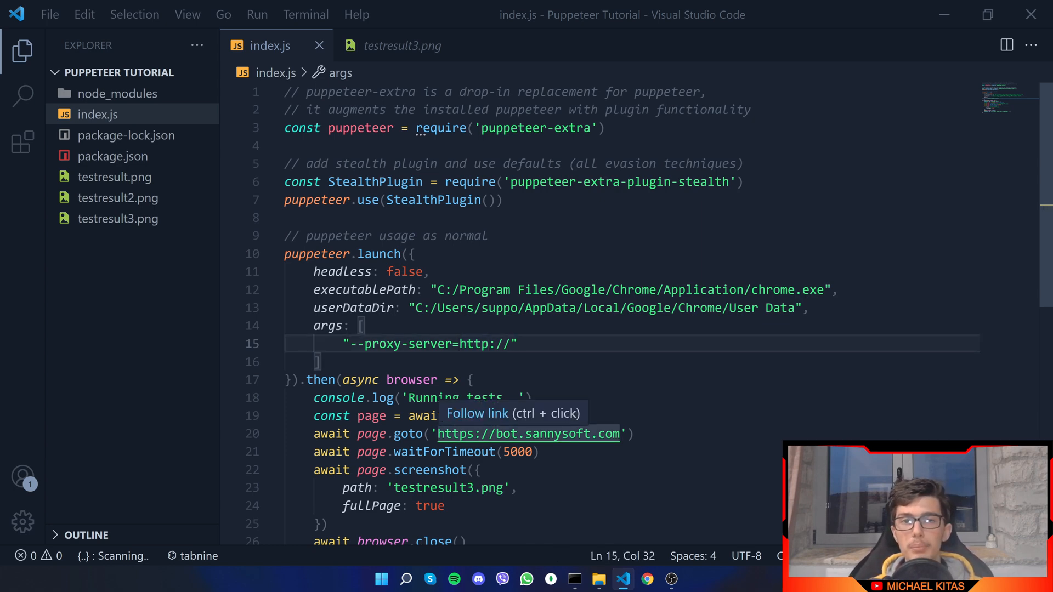
{"action": "type", "text": "1"}
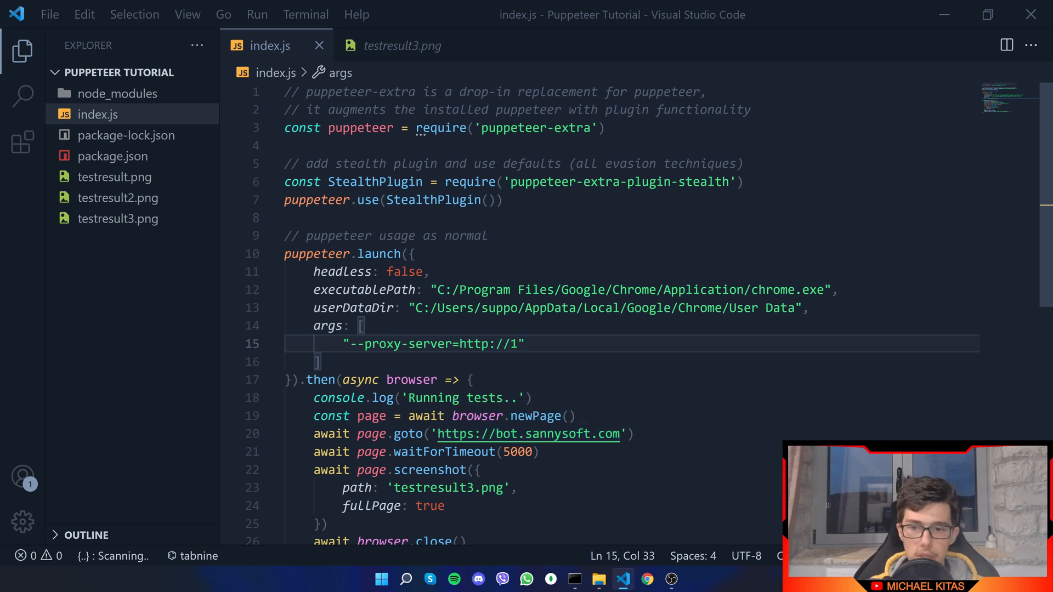
{"action": "type", "text": "62."}
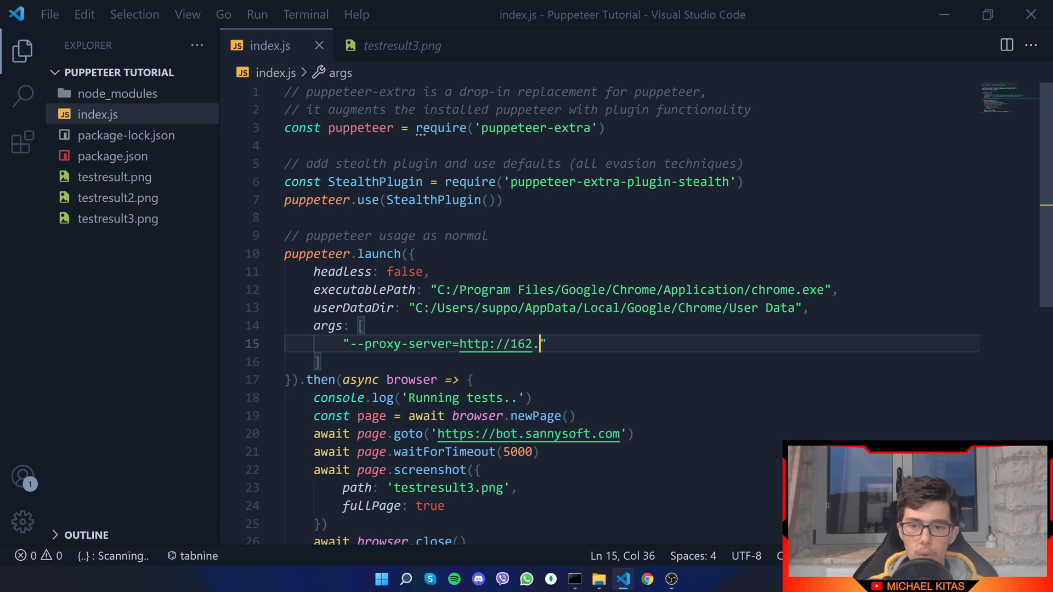
{"action": "type", "text": "23."}
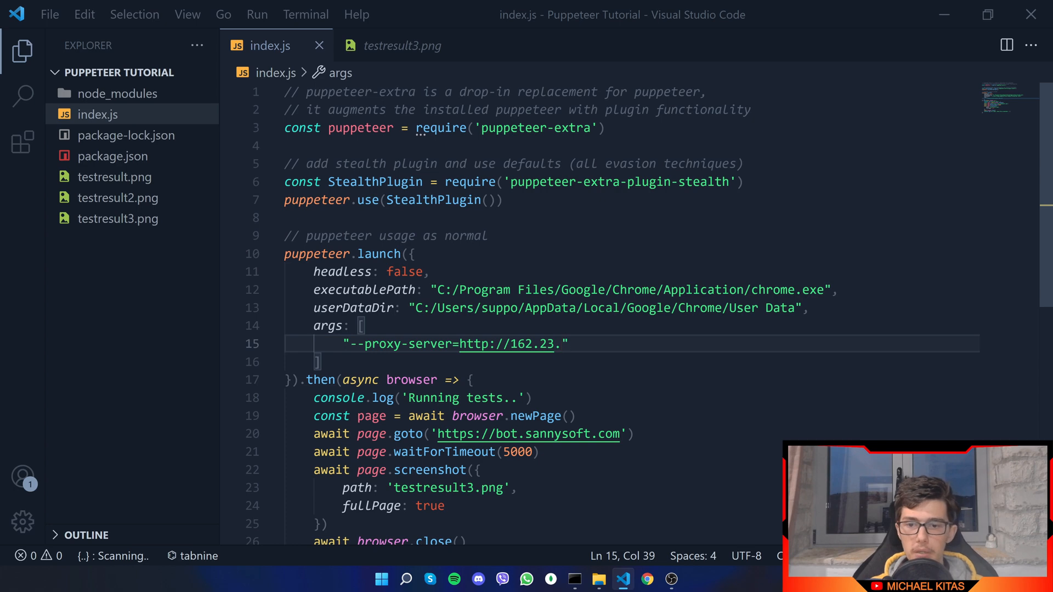
{"action": "type", "text": "125.34:8080"}
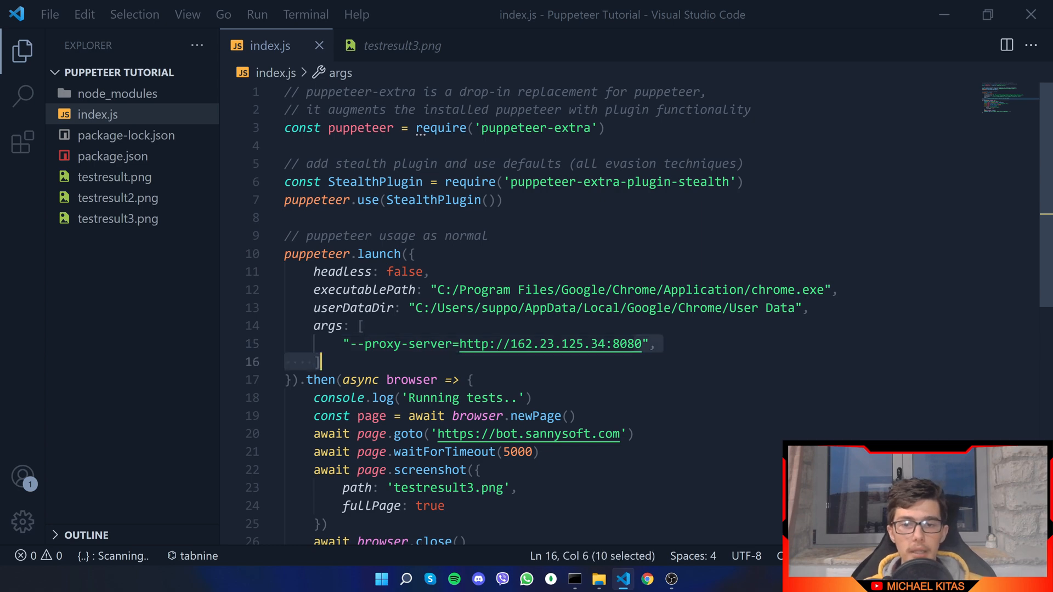
{"action": "left_click", "coordinate": [645, 344]}
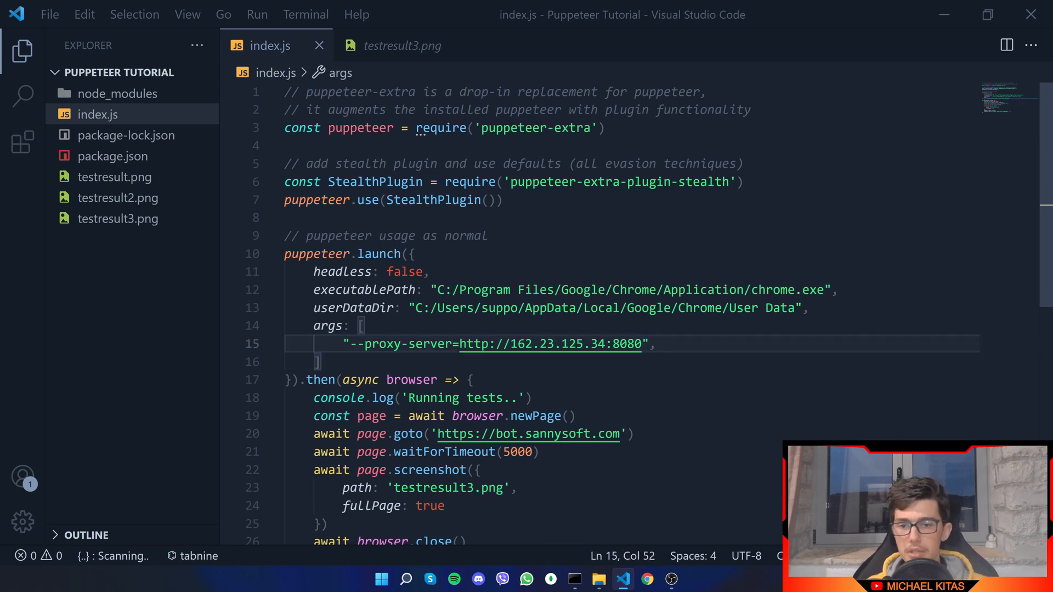